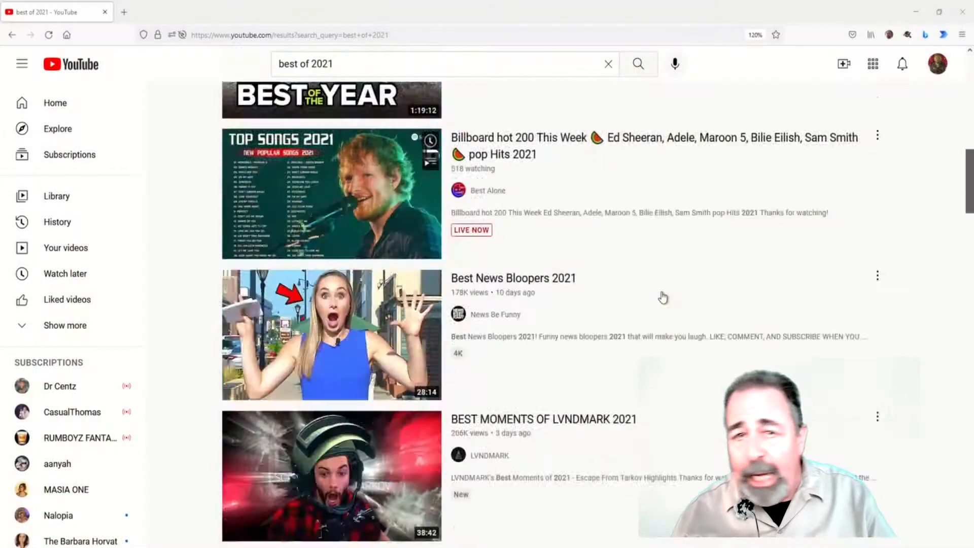
- Scroll through the YouTube results for 'best of 2021' and then '2022 predictions'
{"action": "scroll", "scroll_direction": "down", "scroll_amount": 3}
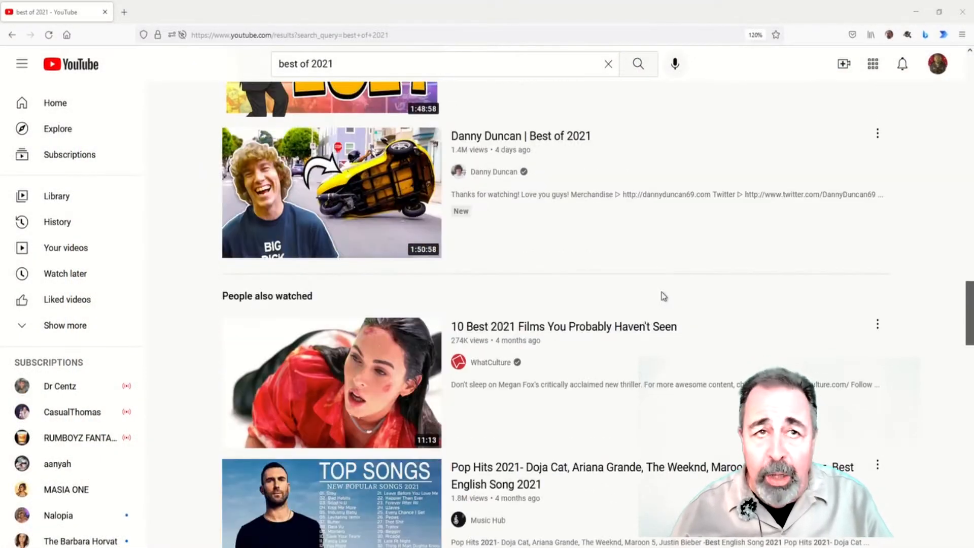
{"action": "scroll", "scroll_direction": "down", "scroll_amount": 3}
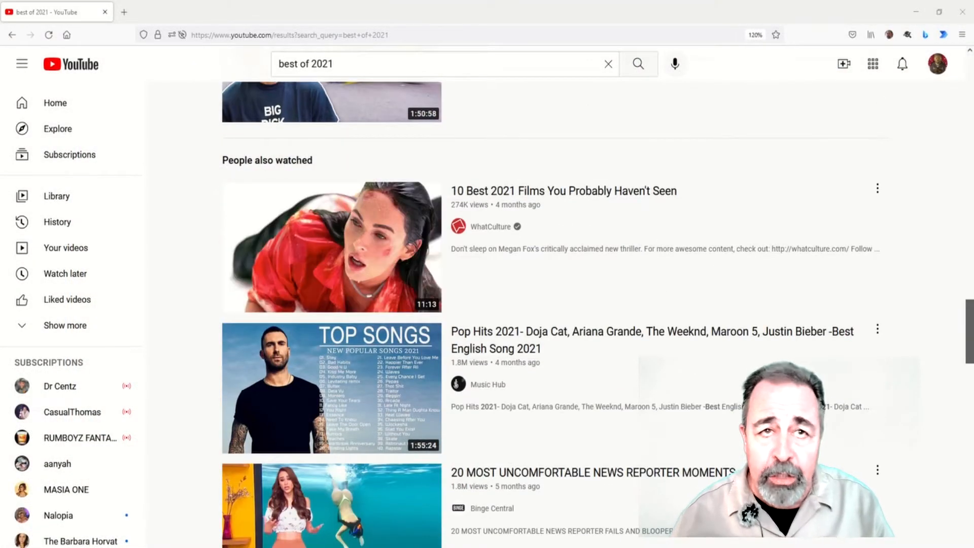
{"action": "scroll", "scroll_direction": "down", "scroll_amount": 3}
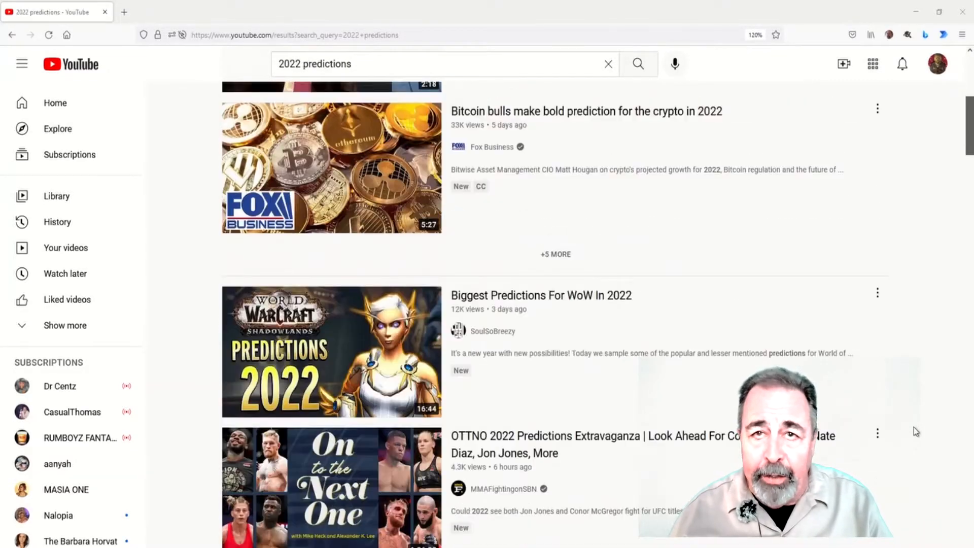
{"action": "scroll", "scroll_direction": "down", "scroll_amount": 3}
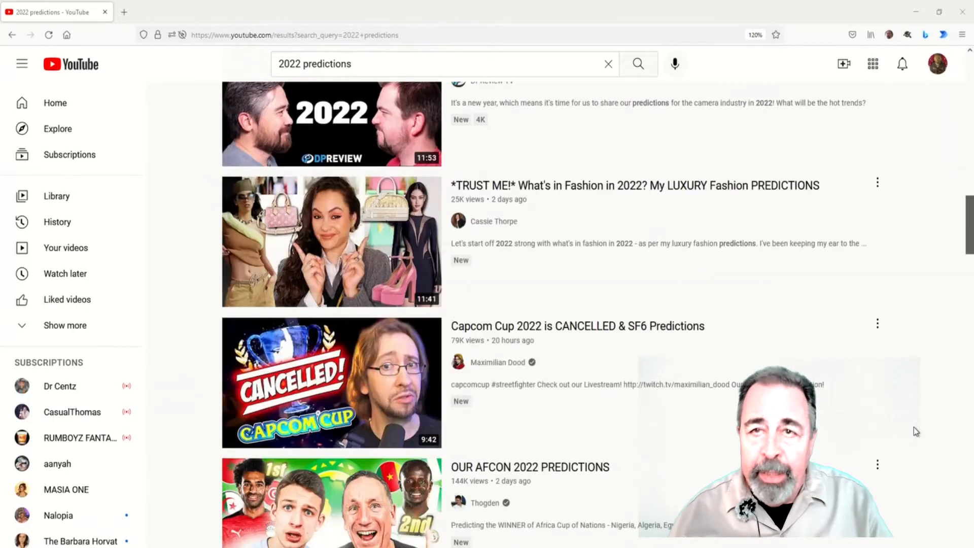
- Read through The Register's article on the fire at ASML's Berlin factory
{"action": "left_click", "coordinate": [74, 18]}
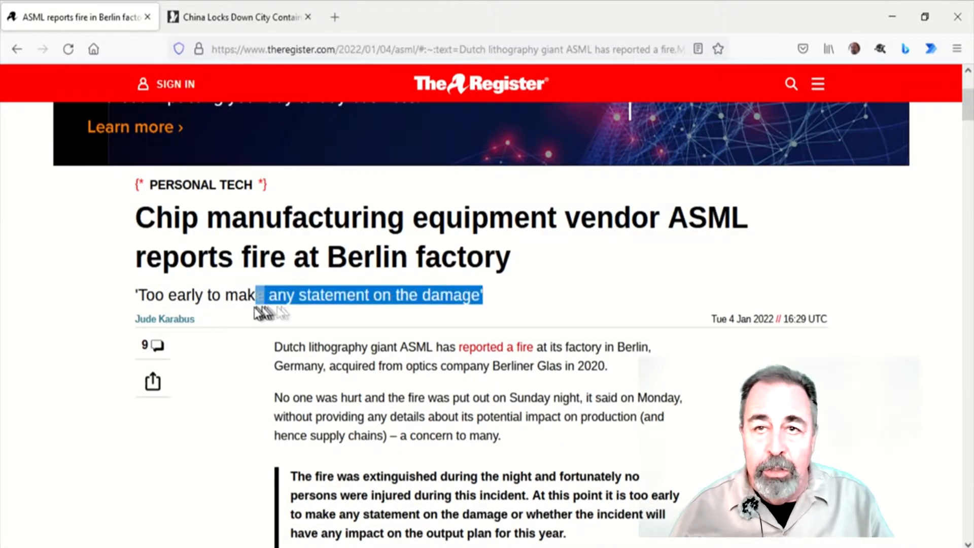
{"action": "scroll", "scroll_direction": "down", "scroll_amount": 3}
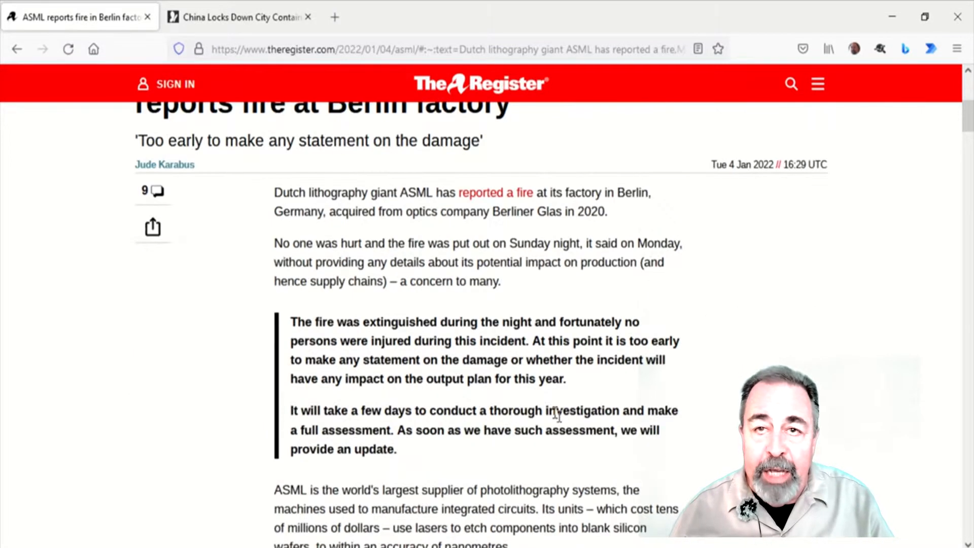
{"action": "scroll", "scroll_direction": "down", "scroll_amount": 3}
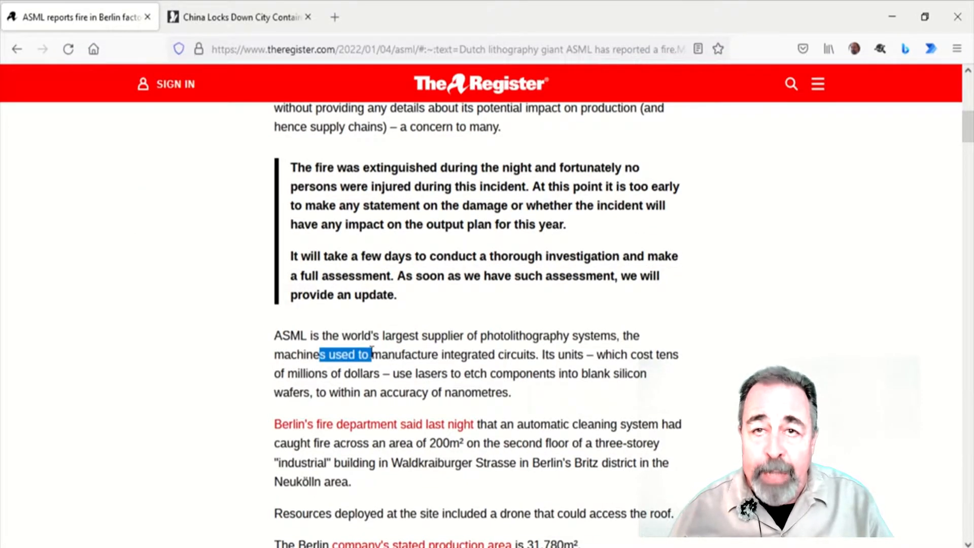
{"action": "scroll", "scroll_direction": "up", "scroll_amount": 3}
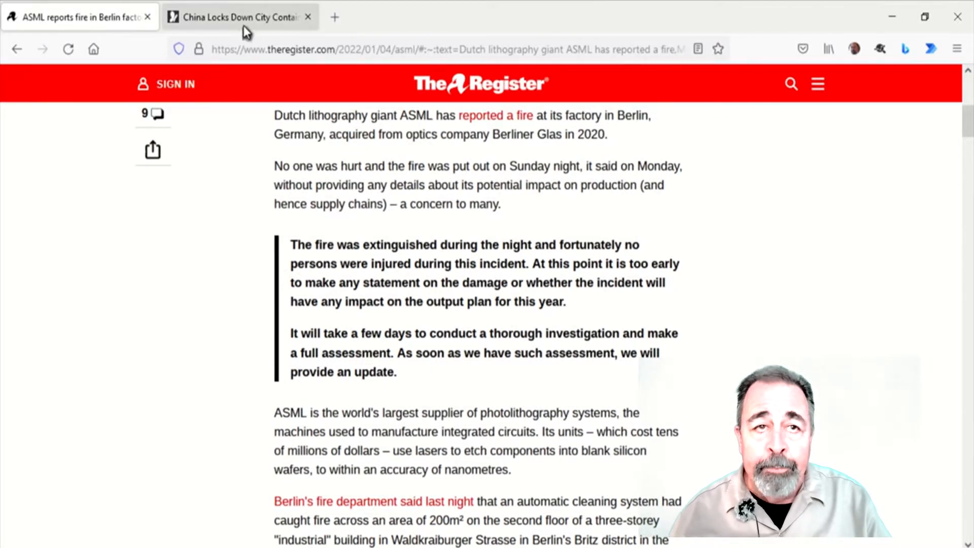
- Read the MSN Newsweek story on China's Ningbo port lockdown, highlighting a supply-chain passage, then return to the ASML article
{"action": "left_click", "coordinate": [239, 18]}
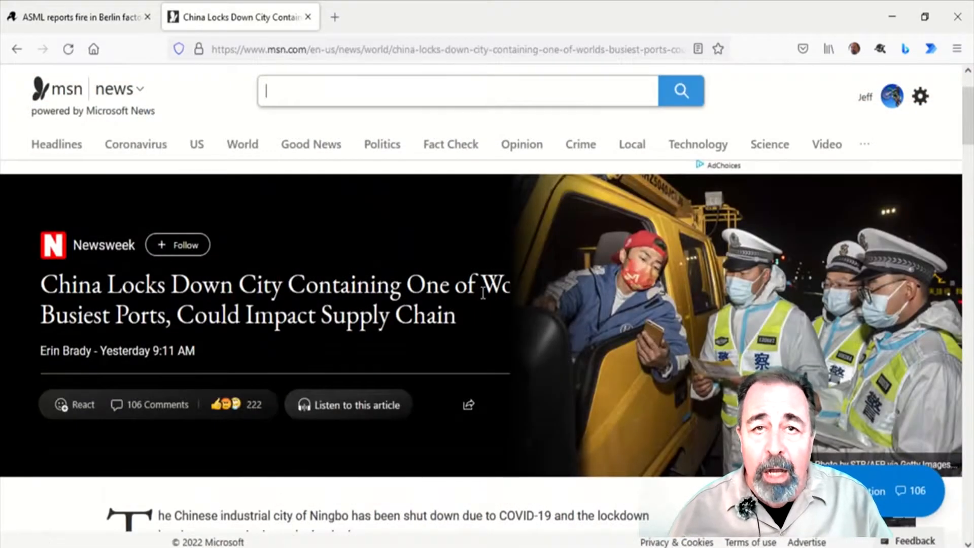
{"action": "scroll", "scroll_direction": "down", "scroll_amount": 3}
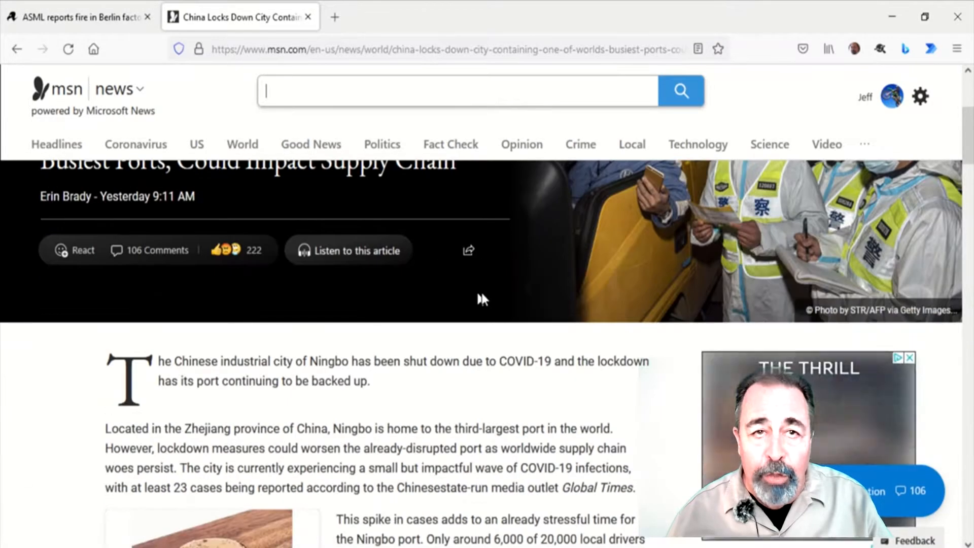
{"action": "scroll", "scroll_direction": "down", "scroll_amount": 3}
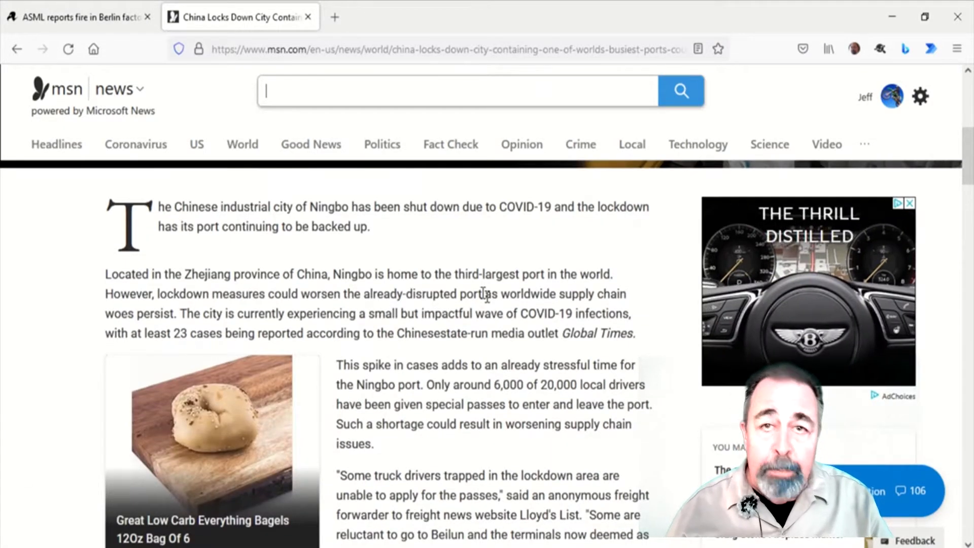
{"action": "double_click", "coordinate": [371, 294]}
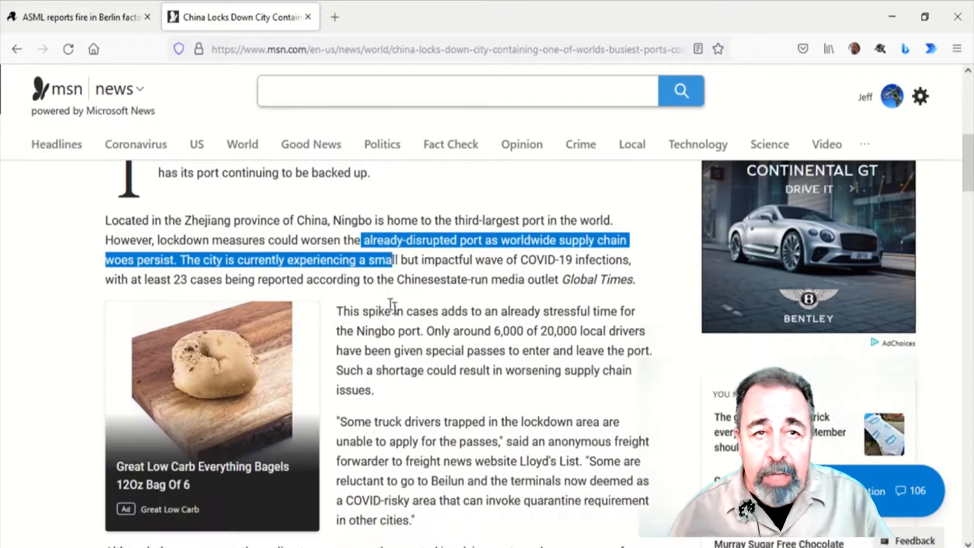
{"action": "scroll", "scroll_direction": "down", "scroll_amount": 3}
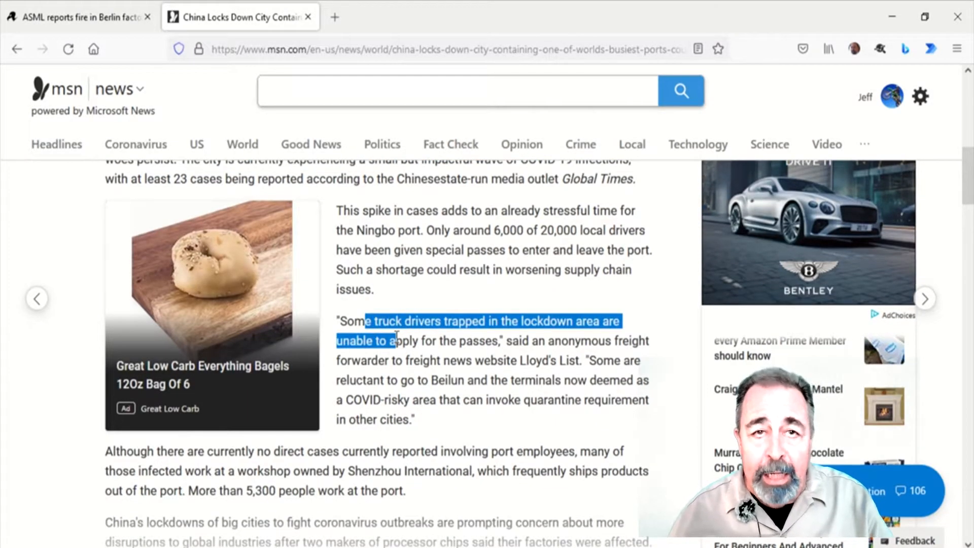
{"action": "left_click", "coordinate": [75, 17]}
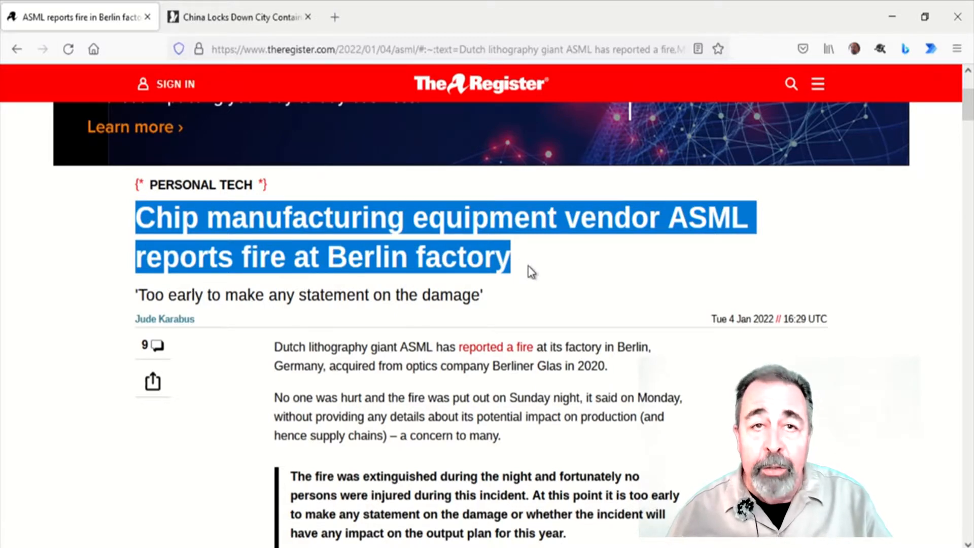
- Bring The Register's ASML fire article back to the front before the Bing Chinese New Year 2022 page
{"action": "left_click", "coordinate": [237, 17]}
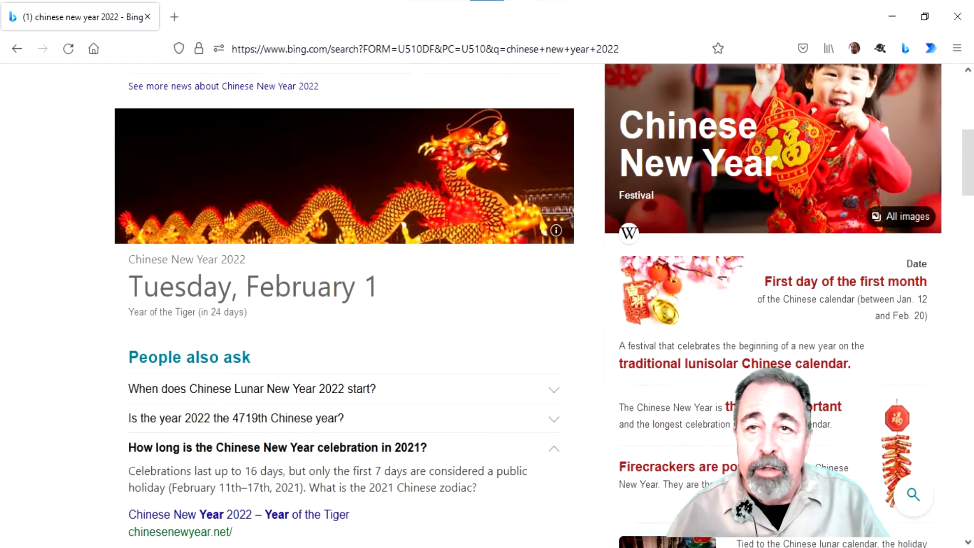
{"action": "left_click", "coordinate": [240, 17]}
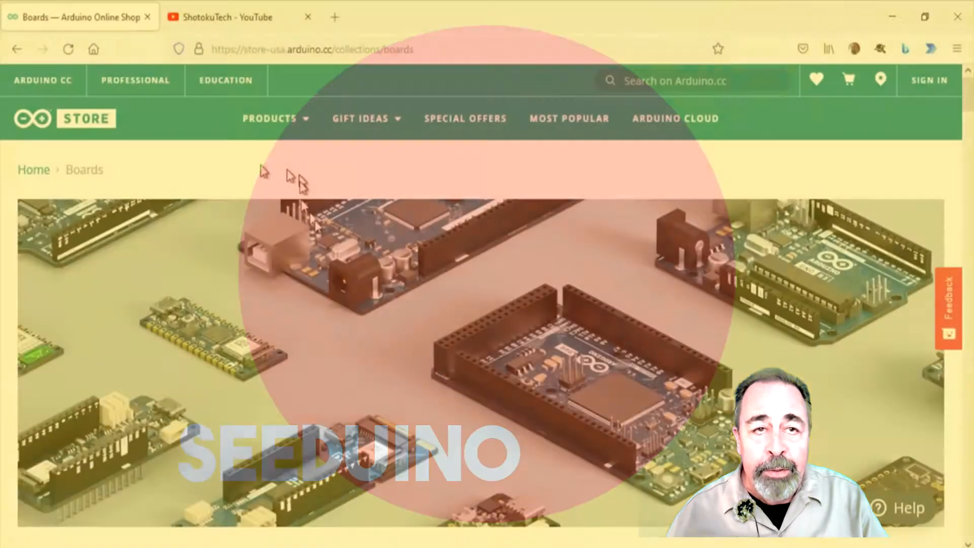
- Browse the Arduino Store Boards listing past Leonardo, Micro and Nano to the Nano RP2040 Connect boards at $24.50 and $25.50
{"action": "scroll", "scroll_direction": "down", "scroll_amount": 3}
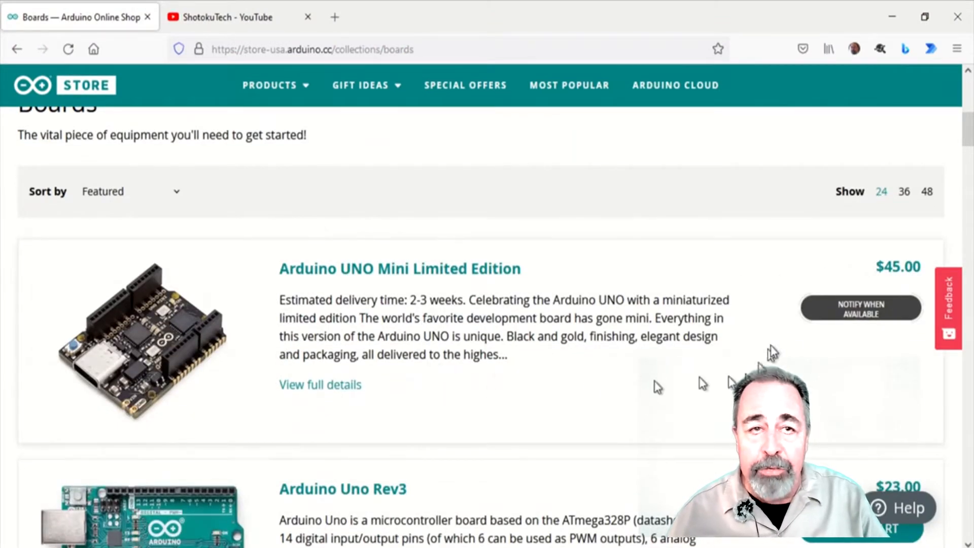
{"action": "scroll", "scroll_direction": "down", "scroll_amount": 3}
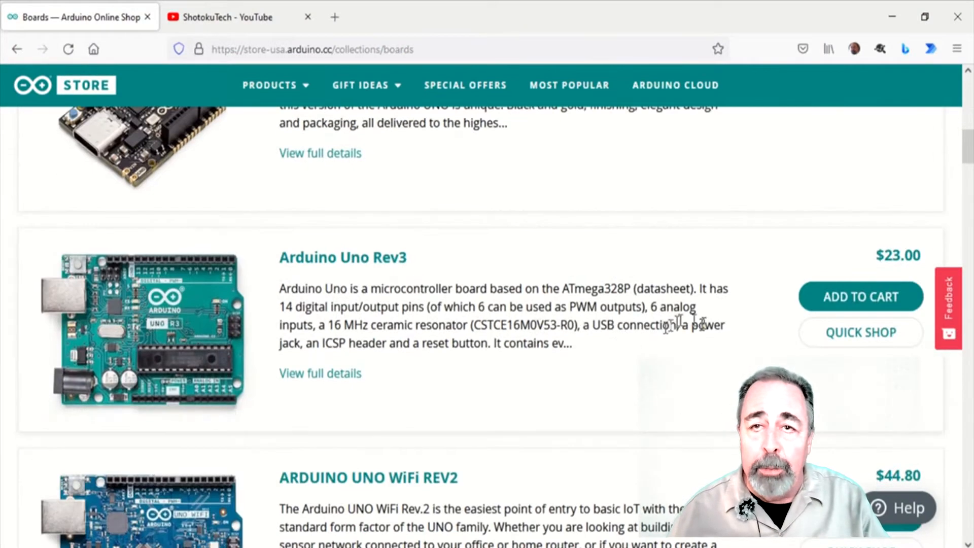
{"action": "scroll", "scroll_direction": "down", "scroll_amount": 3}
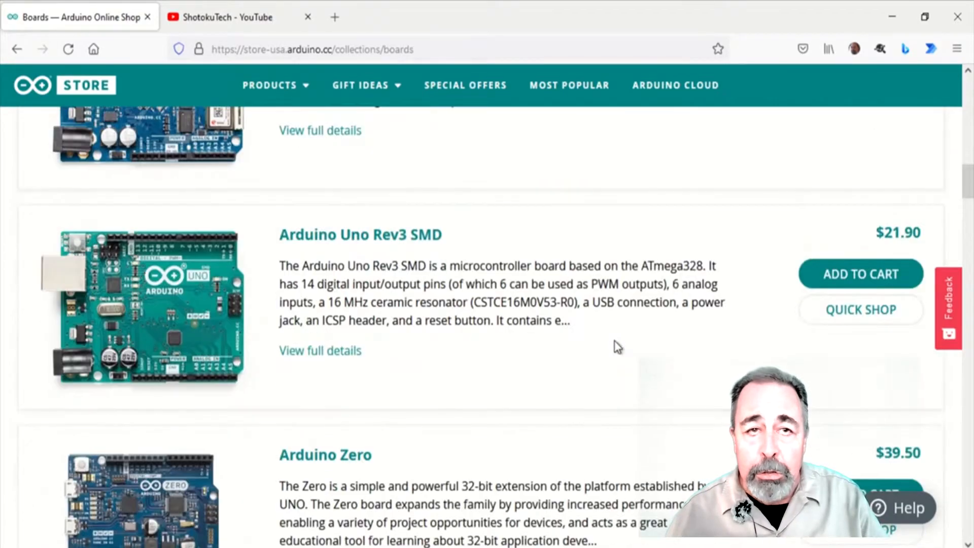
{"action": "scroll", "scroll_direction": "down", "scroll_amount": 3}
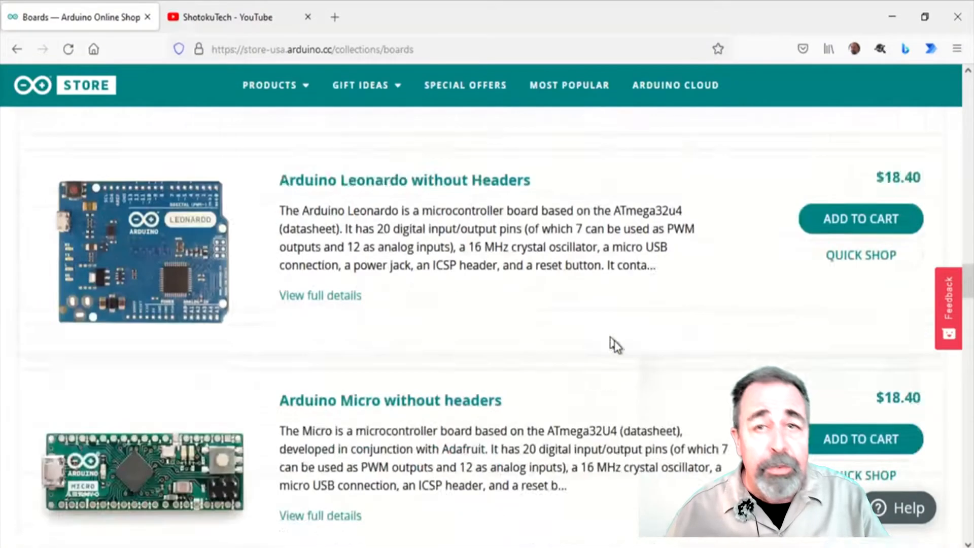
{"action": "scroll", "scroll_direction": "down", "scroll_amount": 3}
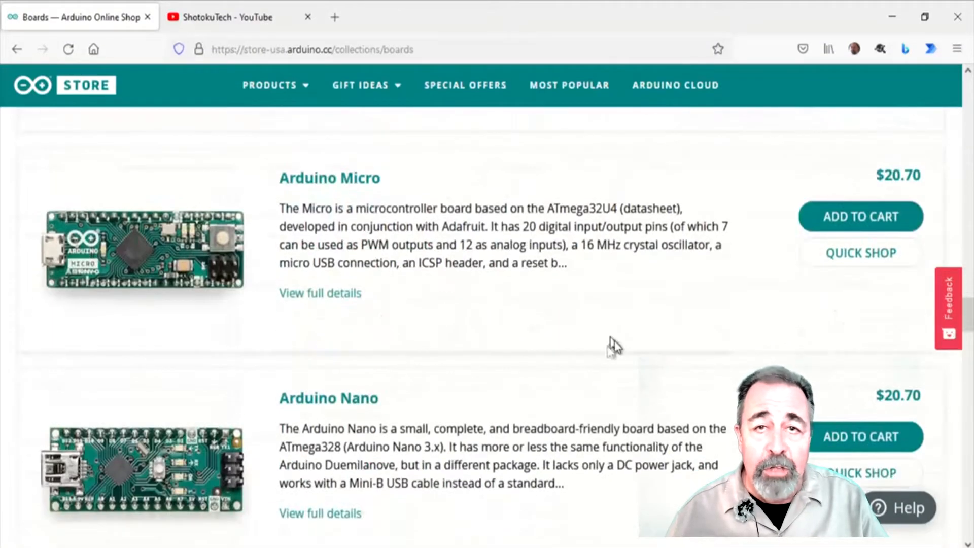
{"action": "scroll", "scroll_direction": "up", "scroll_amount": 3}
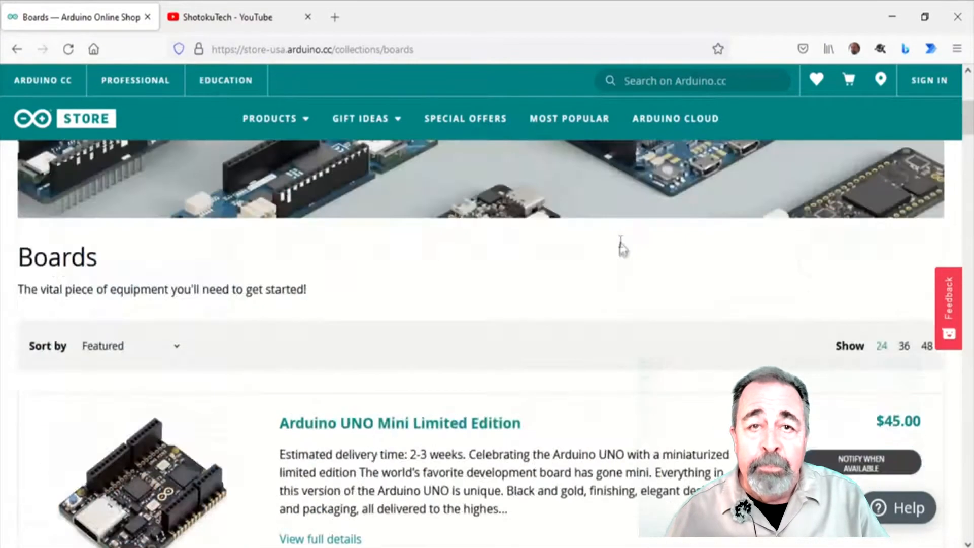
{"action": "scroll", "scroll_direction": "up", "scroll_amount": 3}
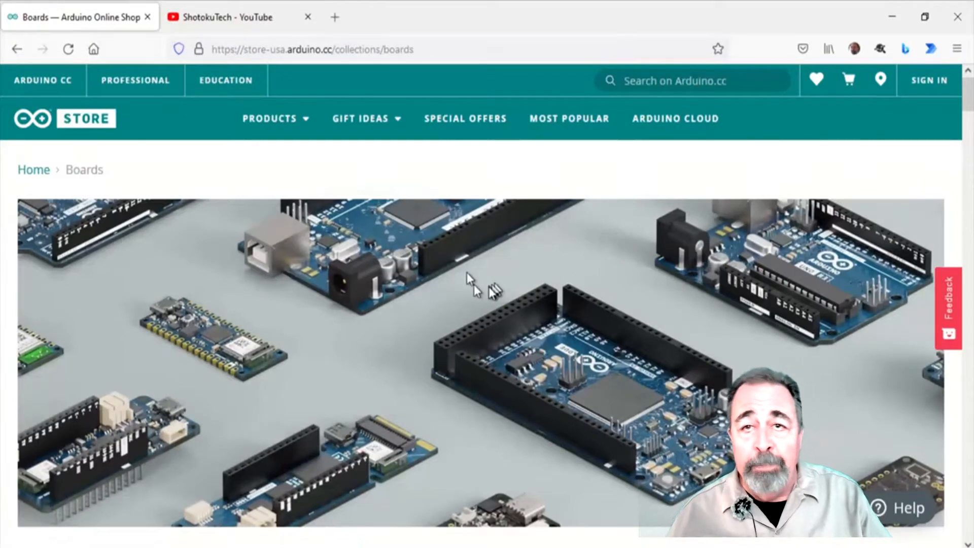
{"action": "scroll", "scroll_direction": "down", "scroll_amount": 3}
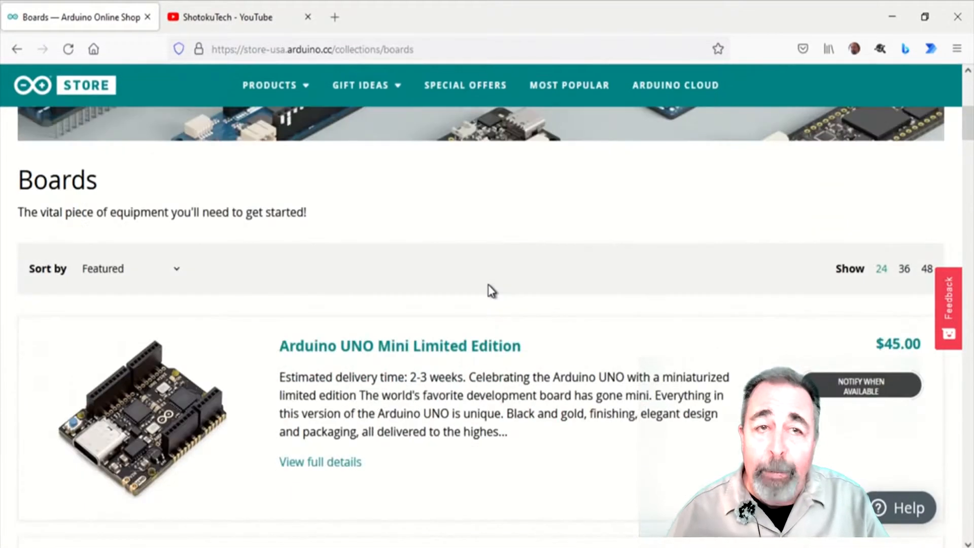
{"action": "mouse_move", "coordinate": [336, 501]}
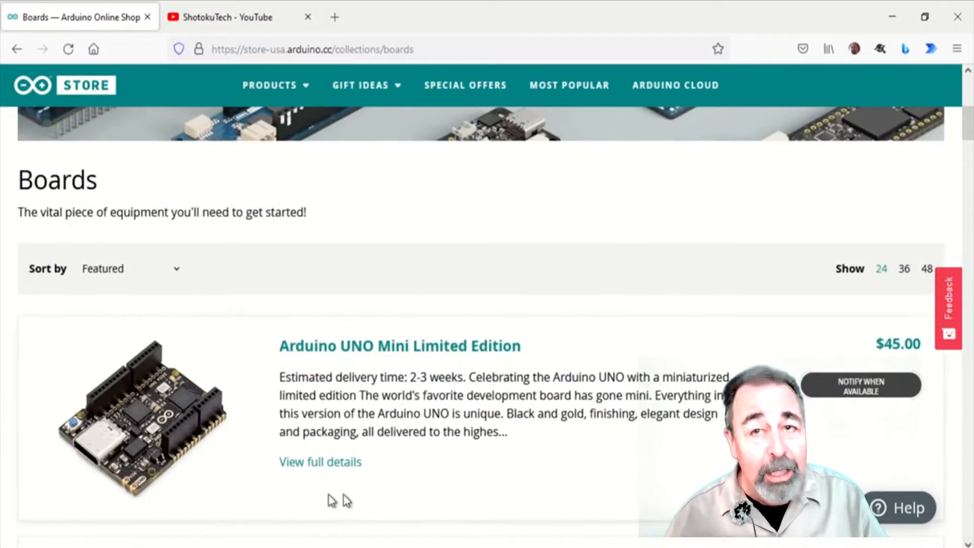
{"action": "scroll", "scroll_direction": "up", "scroll_amount": 3}
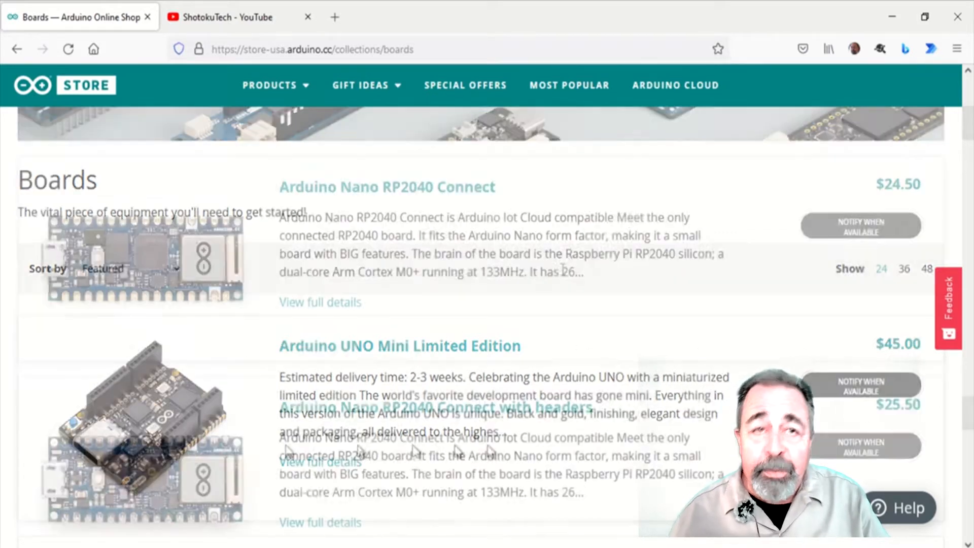
{"action": "scroll", "scroll_direction": "down", "scroll_amount": 3}
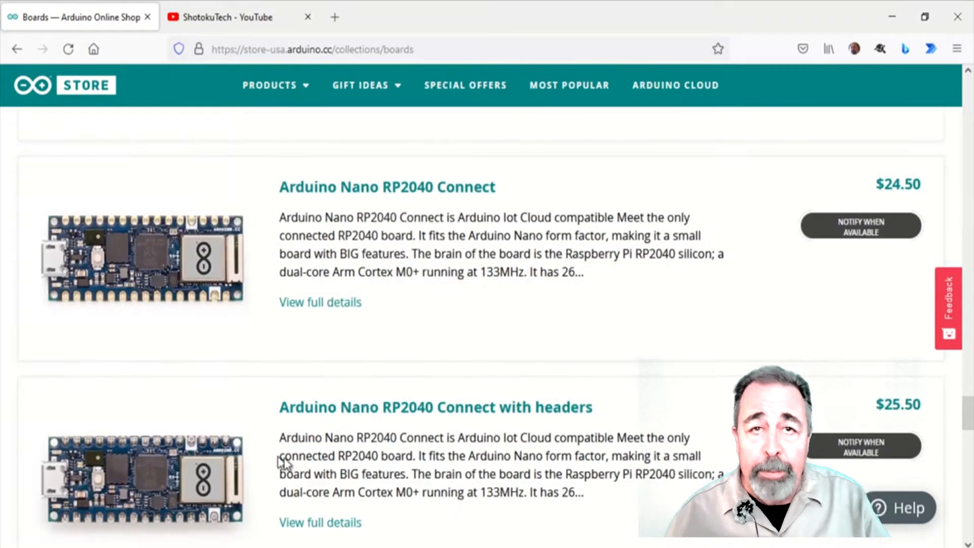
{"action": "mouse_move", "coordinate": [808, 260]}
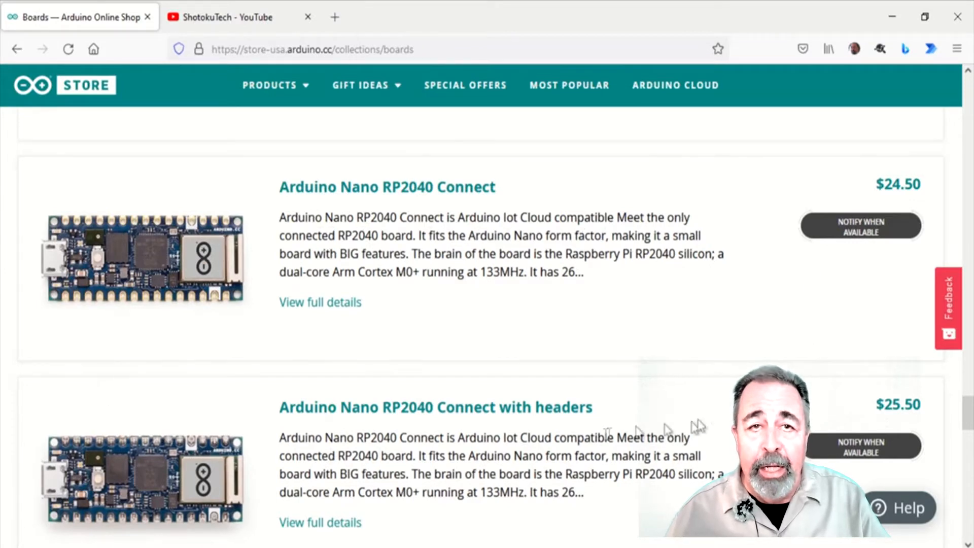
{"action": "mouse_move", "coordinate": [85, 308]}
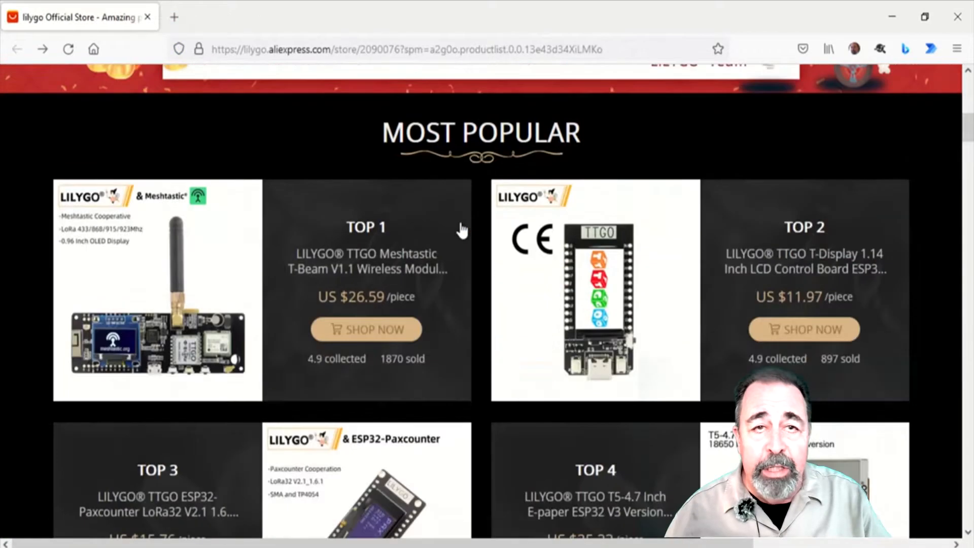
- Browse the LILYGO AliExpress store and enter its Use T-U2T Series product category
{"action": "scroll", "scroll_direction": "down", "scroll_amount": 3}
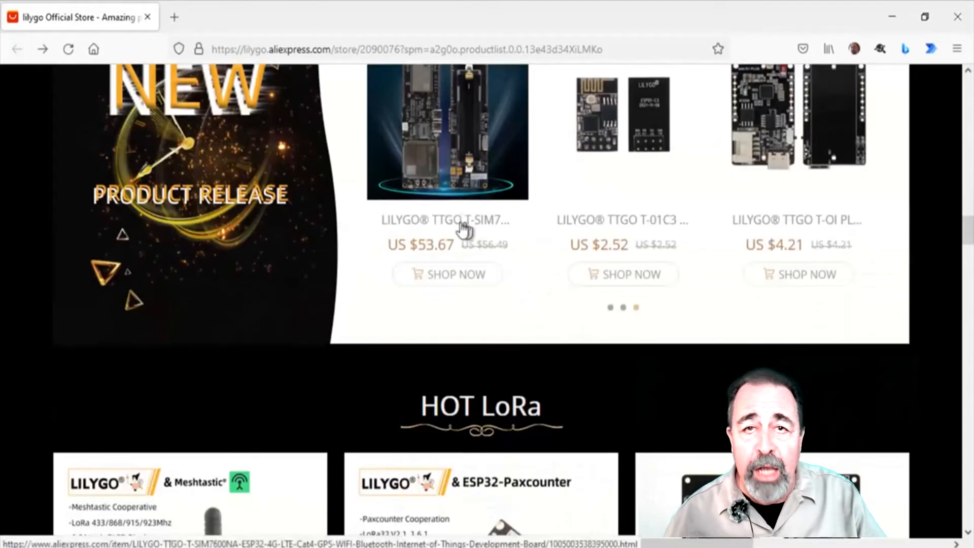
{"action": "scroll", "scroll_direction": "up", "scroll_amount": 3}
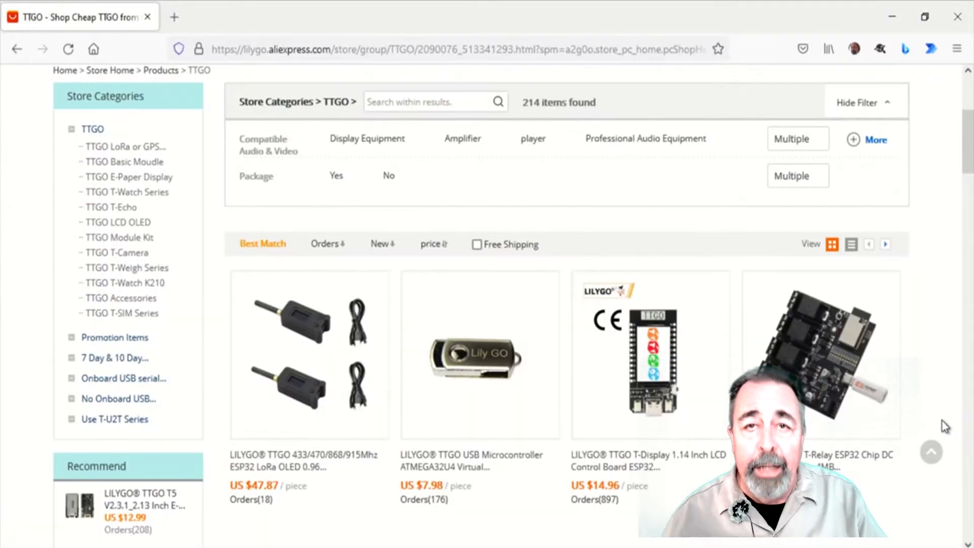
{"action": "scroll", "scroll_direction": "down", "scroll_amount": 3}
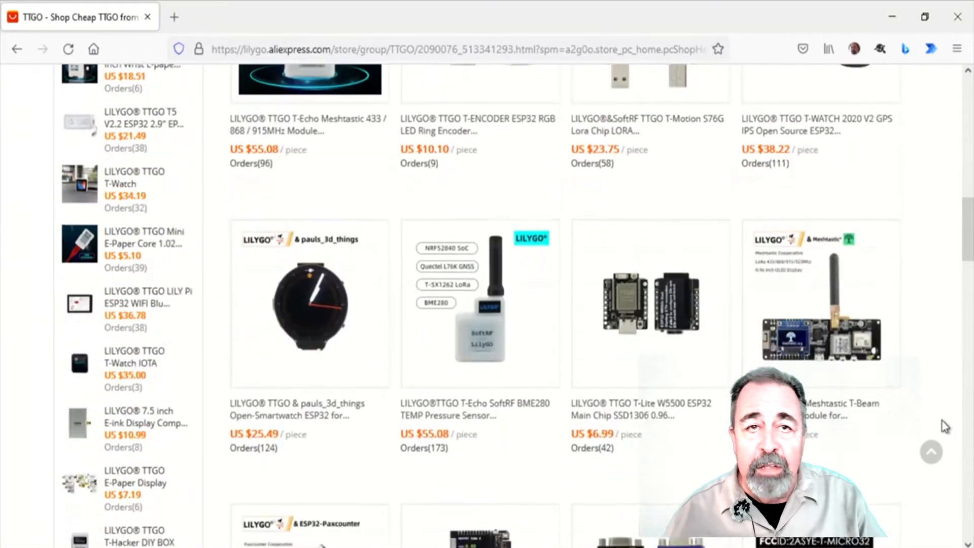
{"action": "scroll", "scroll_direction": "down", "scroll_amount": 3}
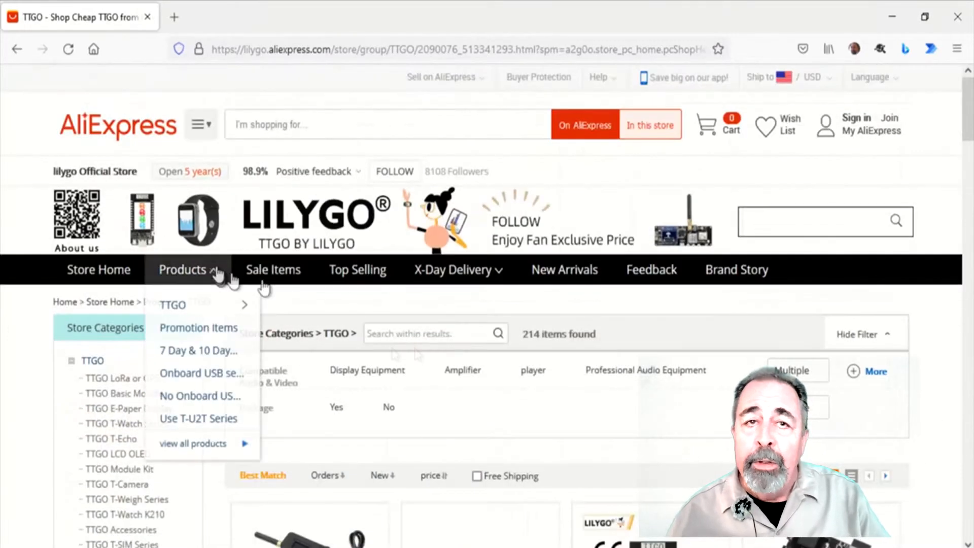
{"action": "left_click", "coordinate": [198, 418]}
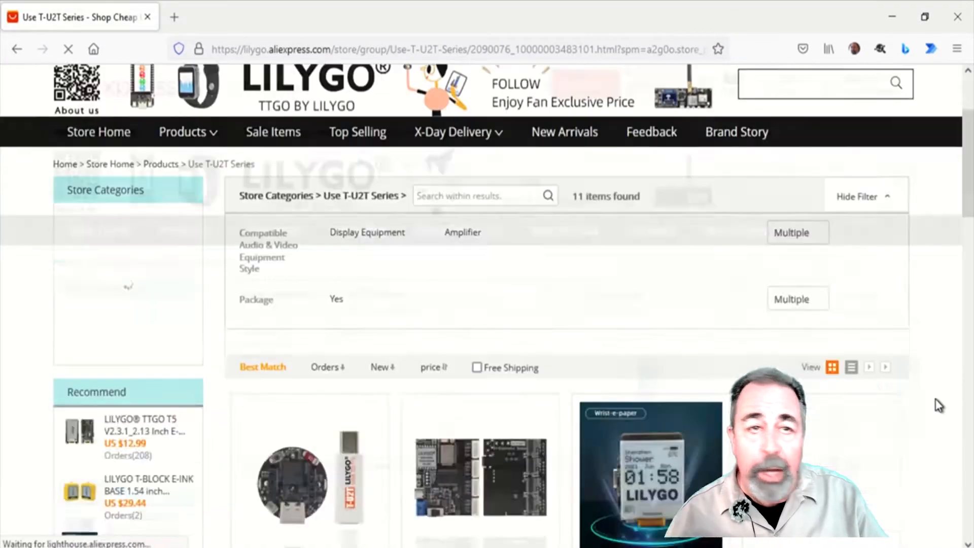
- View the T-U2T USB To TTL adapter listing at $5.15, then go back to the category page
{"action": "scroll", "scroll_direction": "down", "scroll_amount": 3}
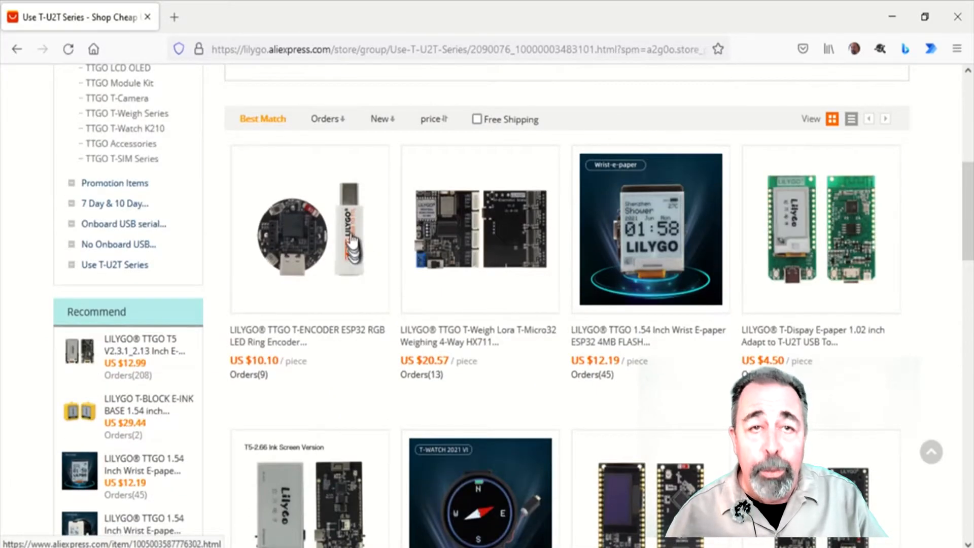
{"action": "scroll", "scroll_direction": "down", "scroll_amount": 3}
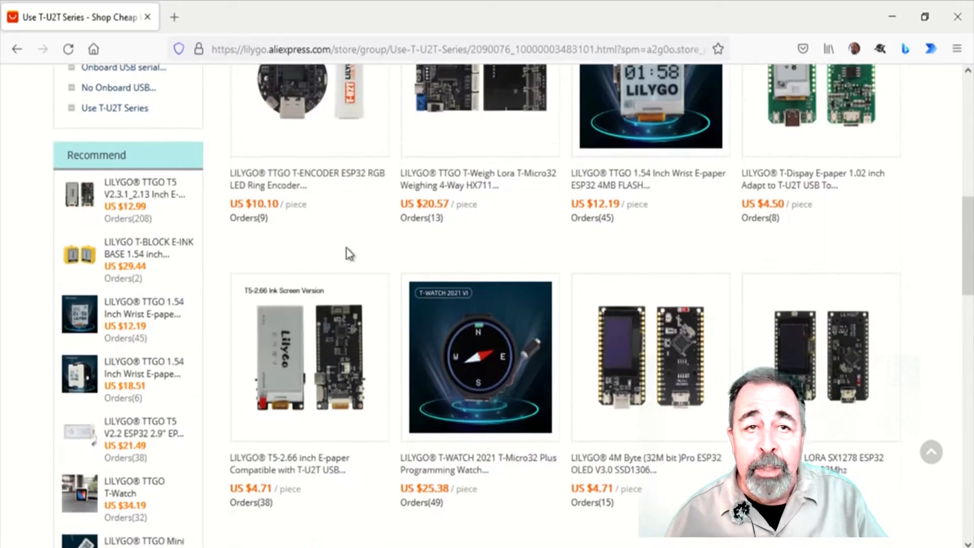
{"action": "scroll", "scroll_direction": "down", "scroll_amount": 3}
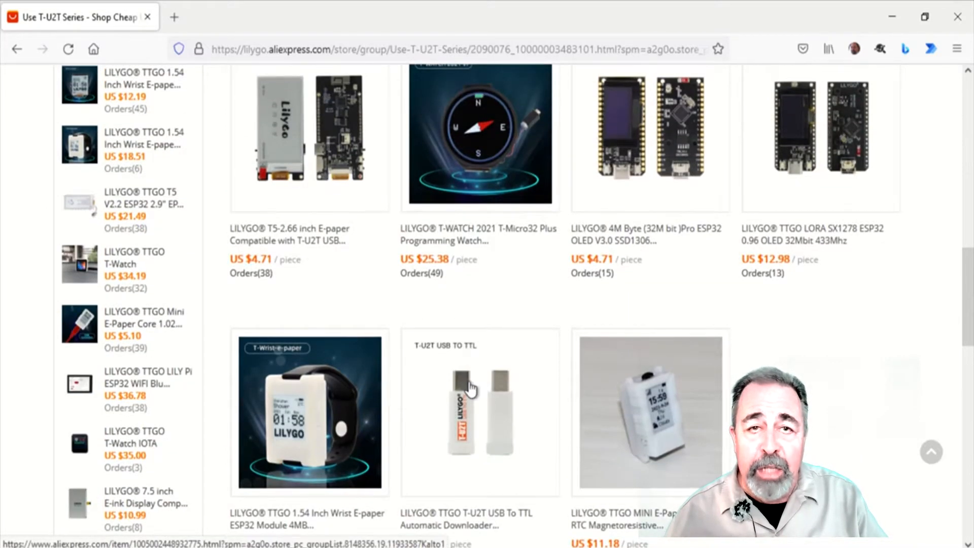
{"action": "left_click", "coordinate": [480, 412]}
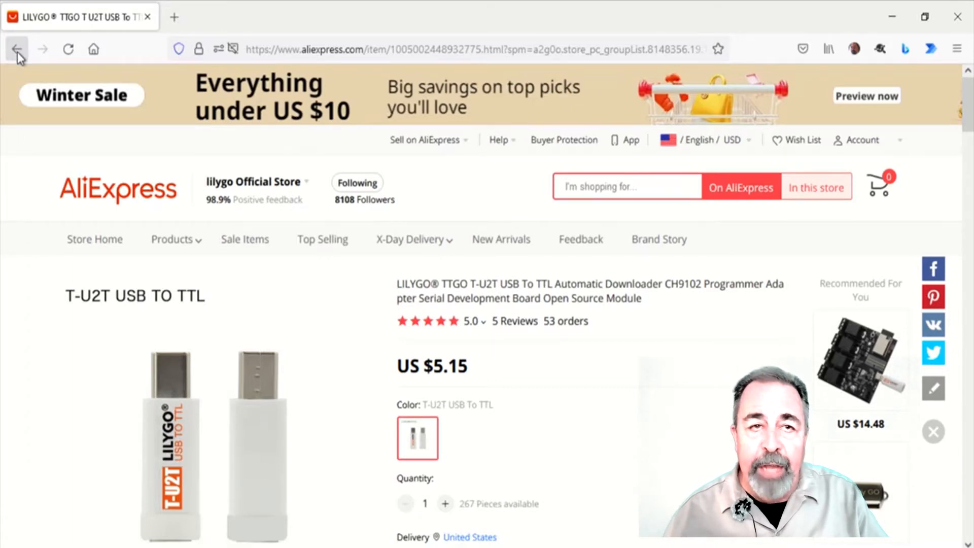
{"action": "left_click", "coordinate": [18, 49]}
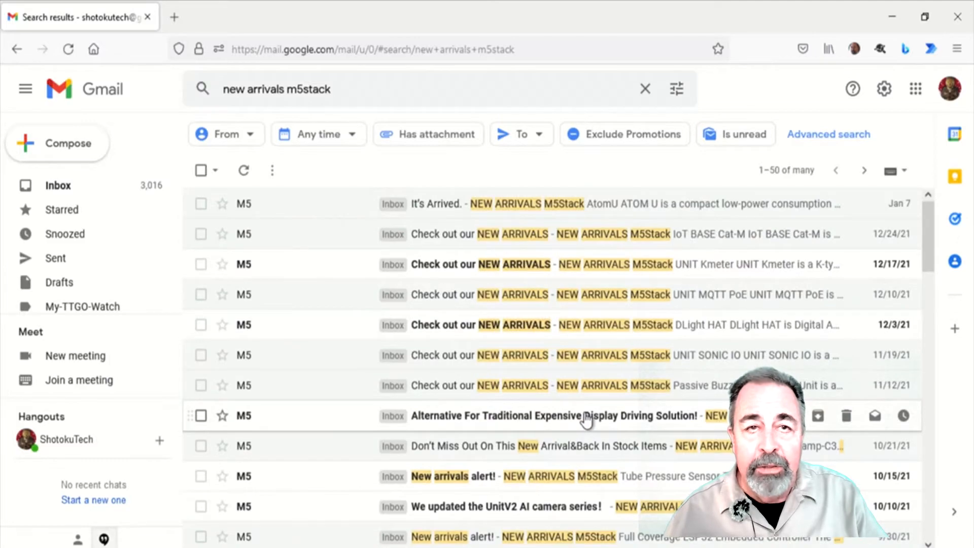
{"action": "scroll", "scroll_direction": "down", "scroll_amount": 3}
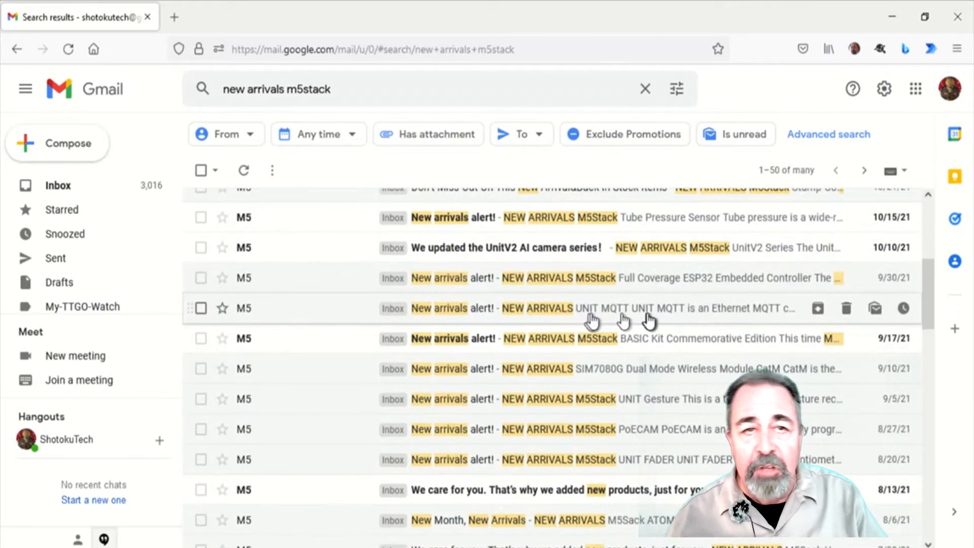
{"action": "scroll", "scroll_direction": "down", "scroll_amount": 3}
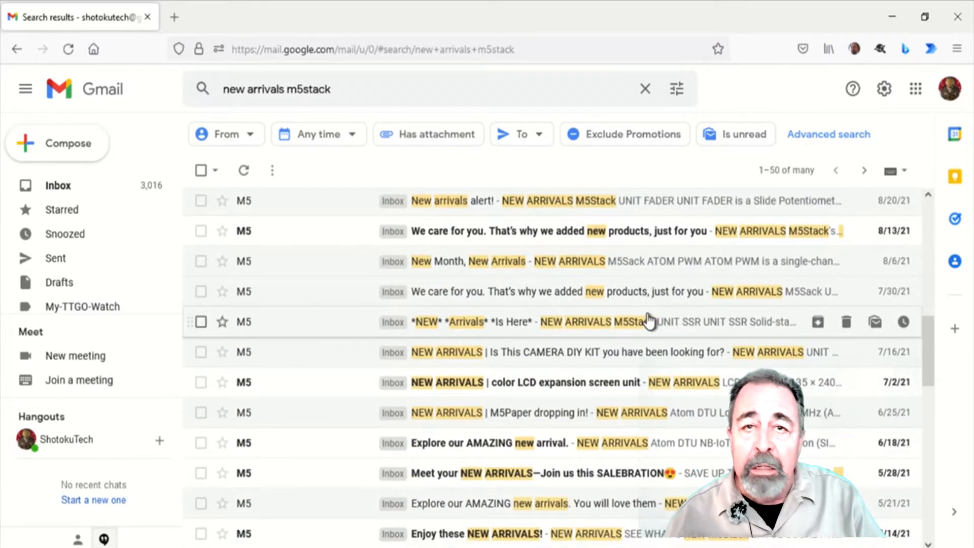
{"action": "scroll", "scroll_direction": "down", "scroll_amount": 3}
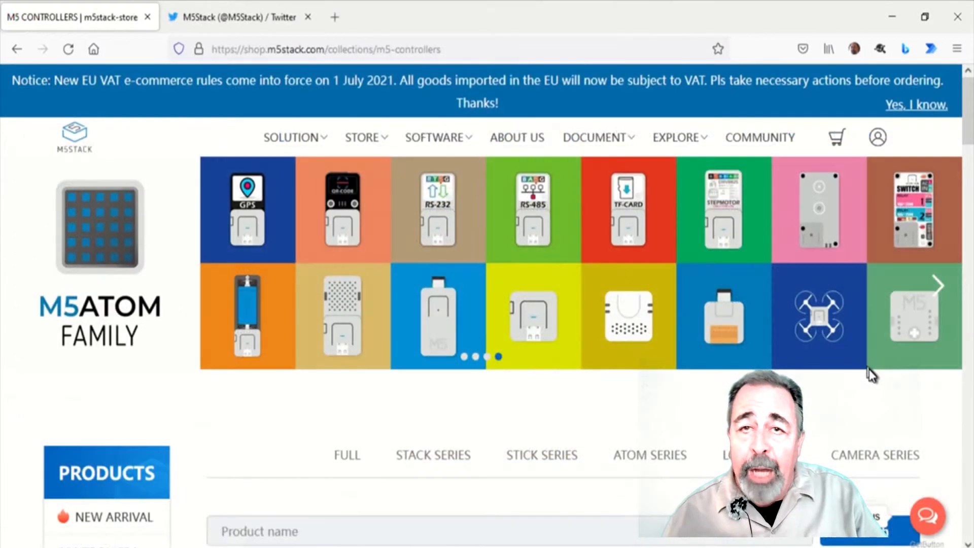
- Browse the M5Stack controllers shop page to the bottom, then bring up the M5Stack Twitter feed
{"action": "scroll", "scroll_direction": "down", "scroll_amount": 3}
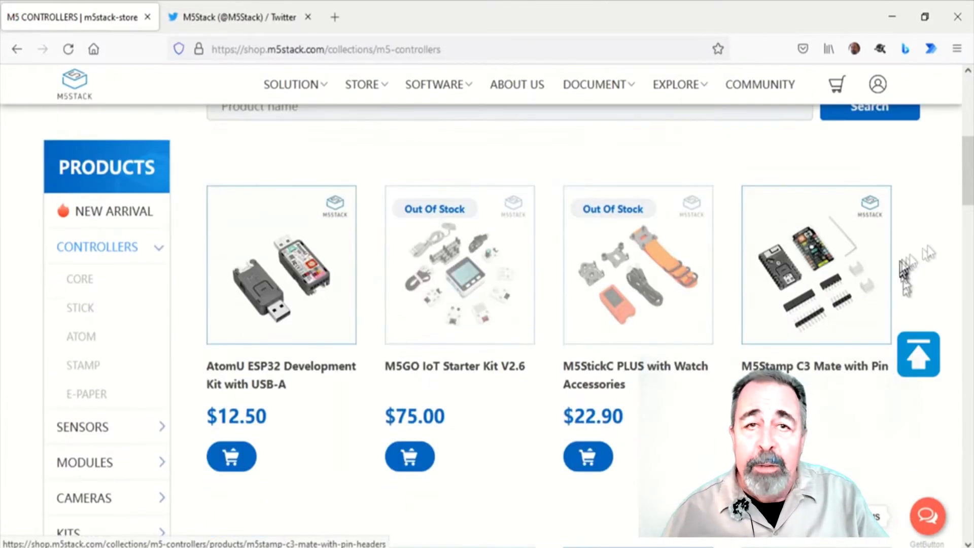
{"action": "scroll", "scroll_direction": "down", "scroll_amount": 3}
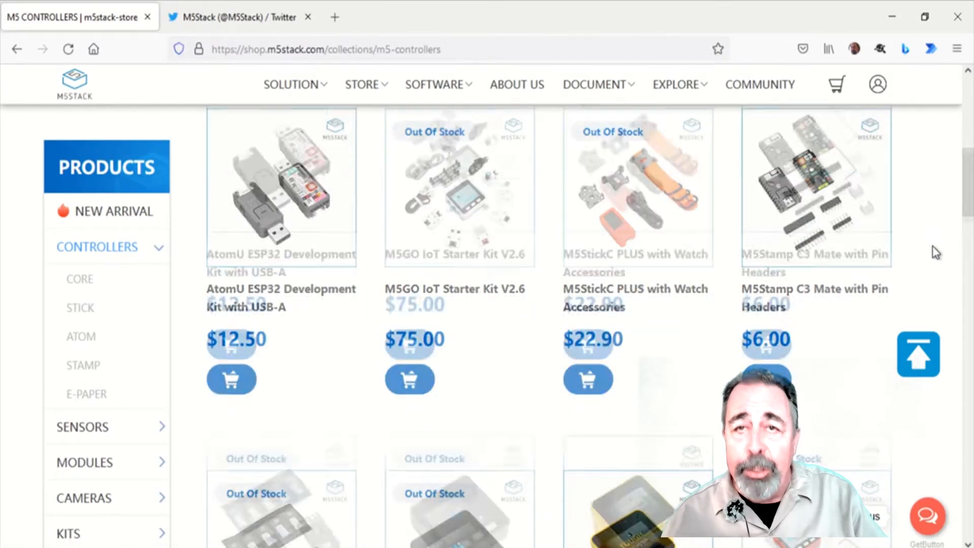
{"action": "scroll", "scroll_direction": "down", "scroll_amount": 3}
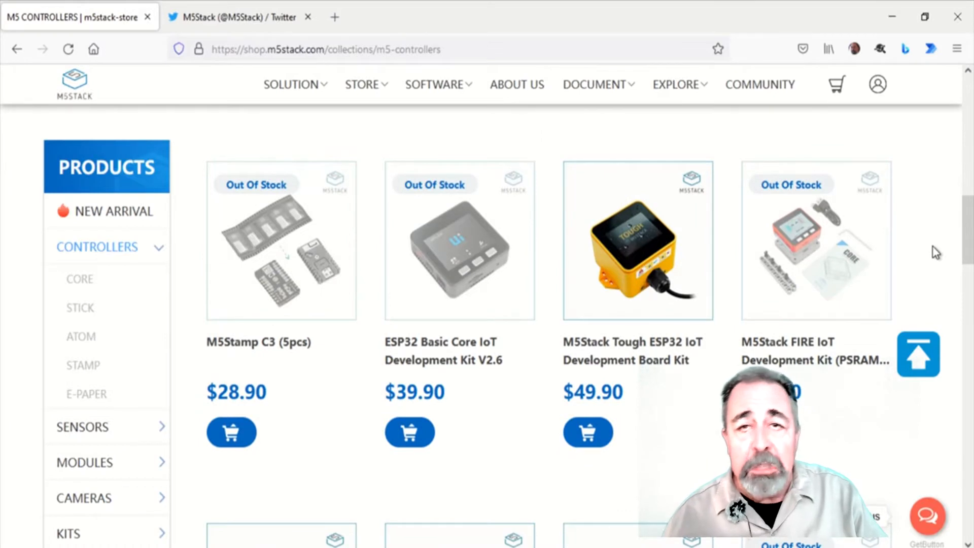
{"action": "scroll", "scroll_direction": "down", "scroll_amount": 3}
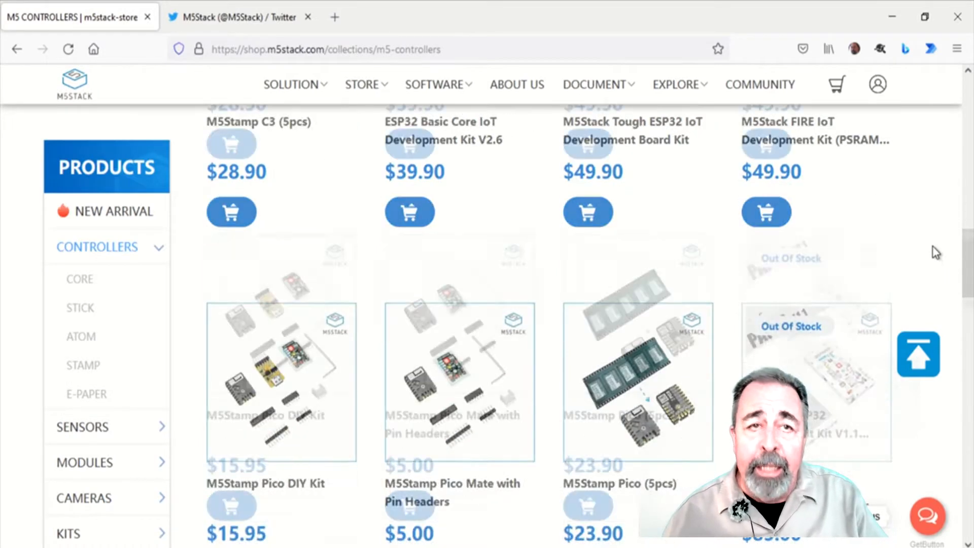
{"action": "scroll", "scroll_direction": "down", "scroll_amount": 3}
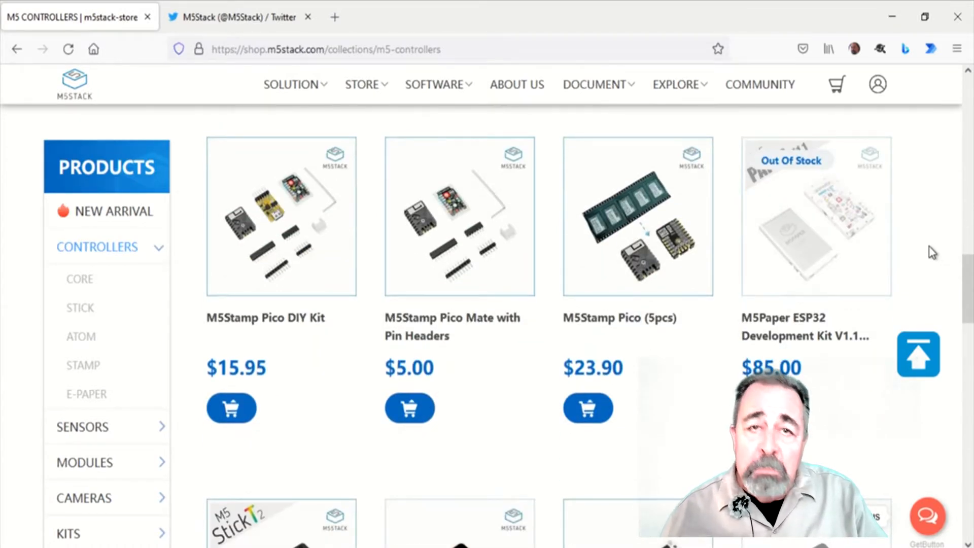
{"action": "mouse_move", "coordinate": [861, 414]}
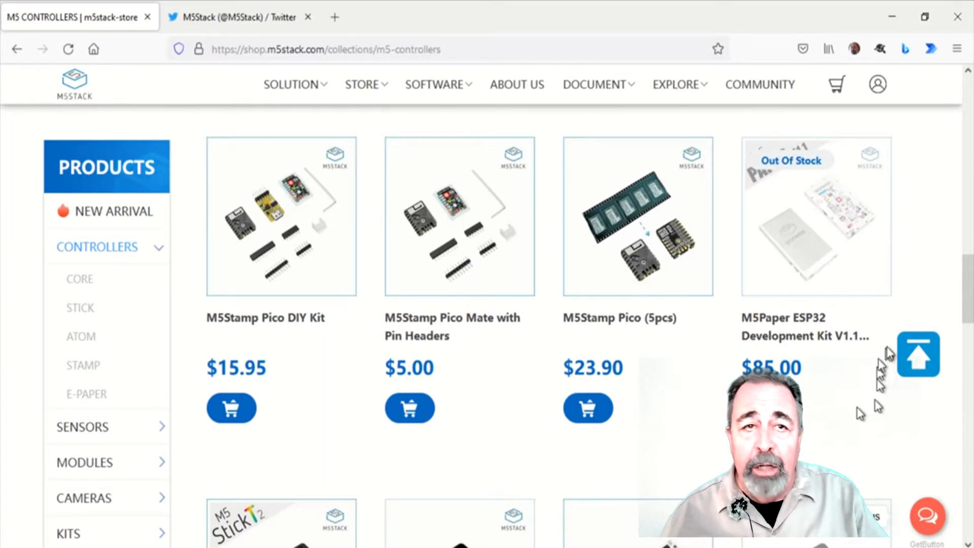
{"action": "scroll", "scroll_direction": "down", "scroll_amount": 3}
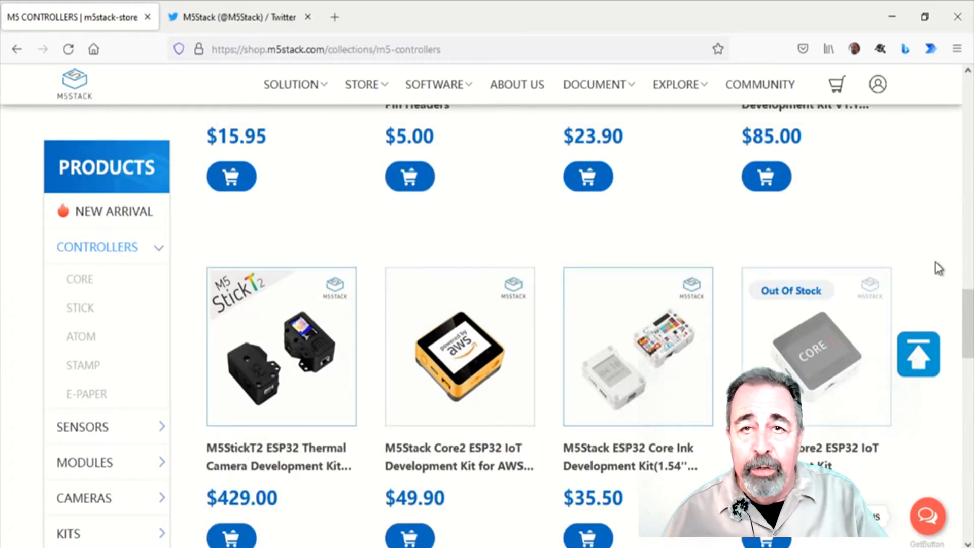
{"action": "scroll", "scroll_direction": "down", "scroll_amount": 3}
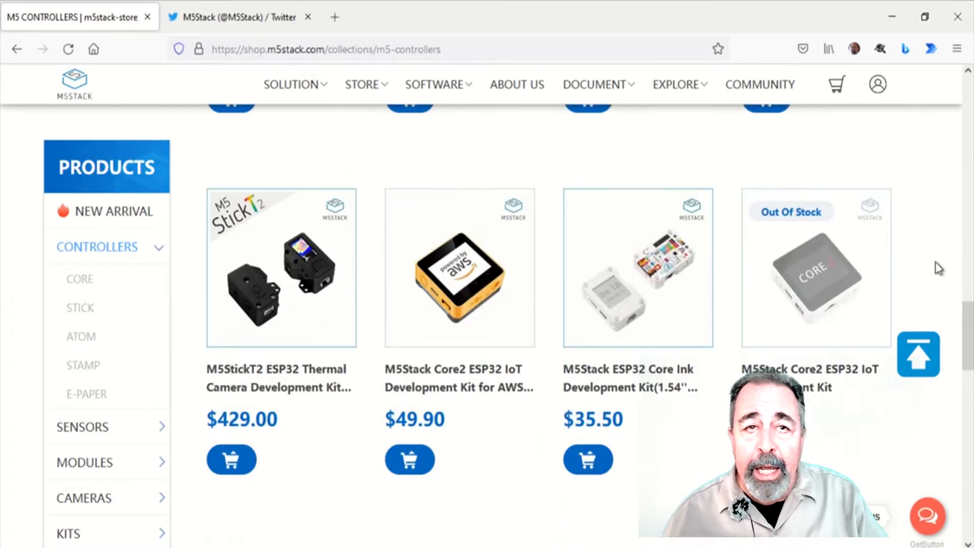
{"action": "scroll", "scroll_direction": "down", "scroll_amount": 3}
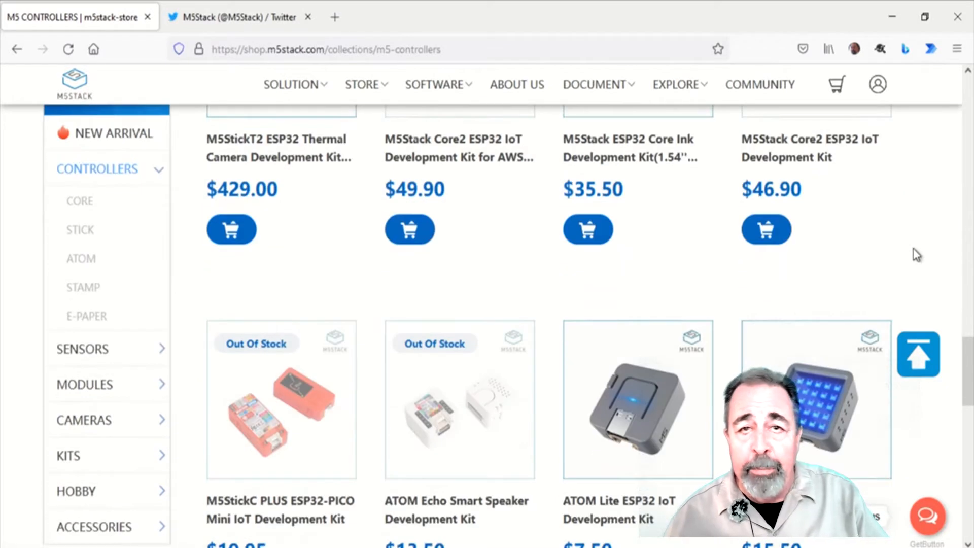
{"action": "scroll", "scroll_direction": "down", "scroll_amount": 3}
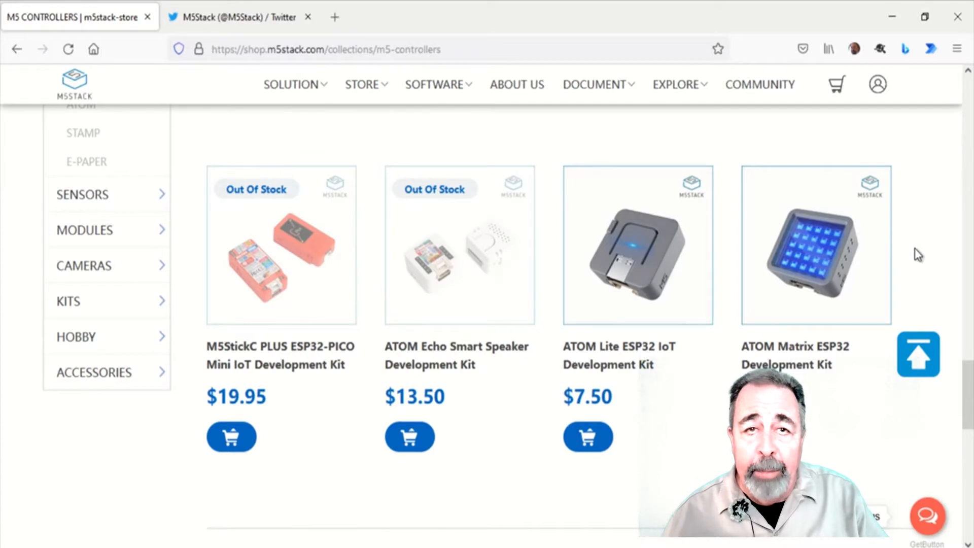
{"action": "scroll", "scroll_direction": "up", "scroll_amount": 3}
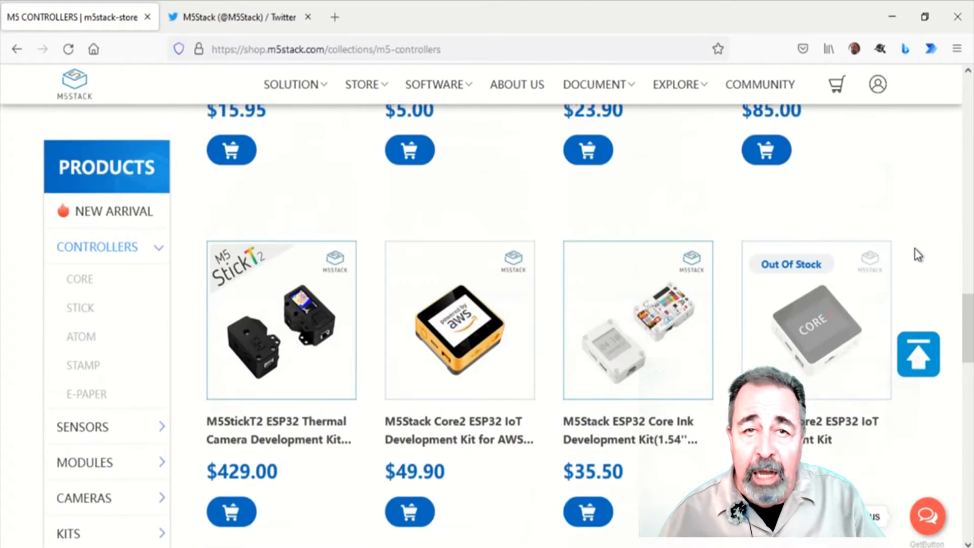
{"action": "scroll", "scroll_direction": "down", "scroll_amount": 3}
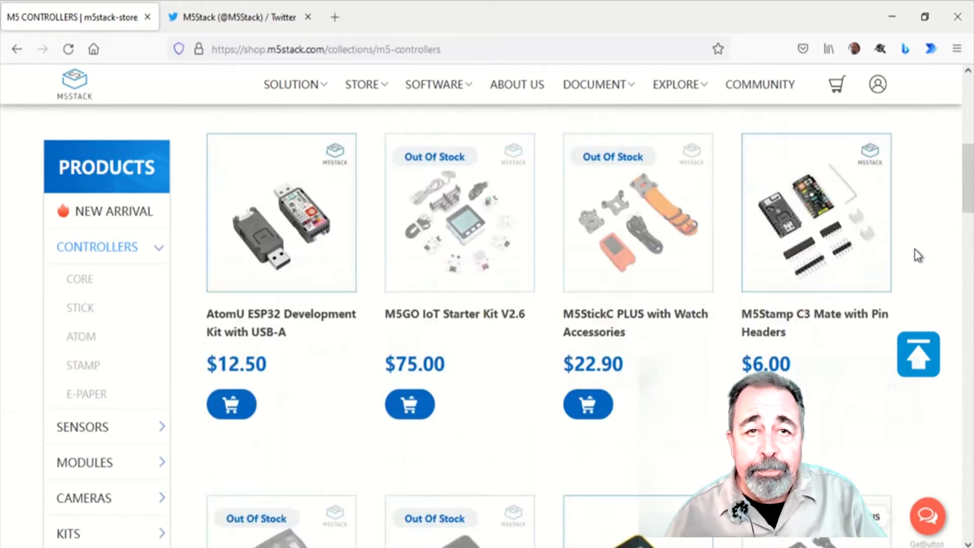
{"action": "scroll", "scroll_direction": "up", "scroll_amount": 3}
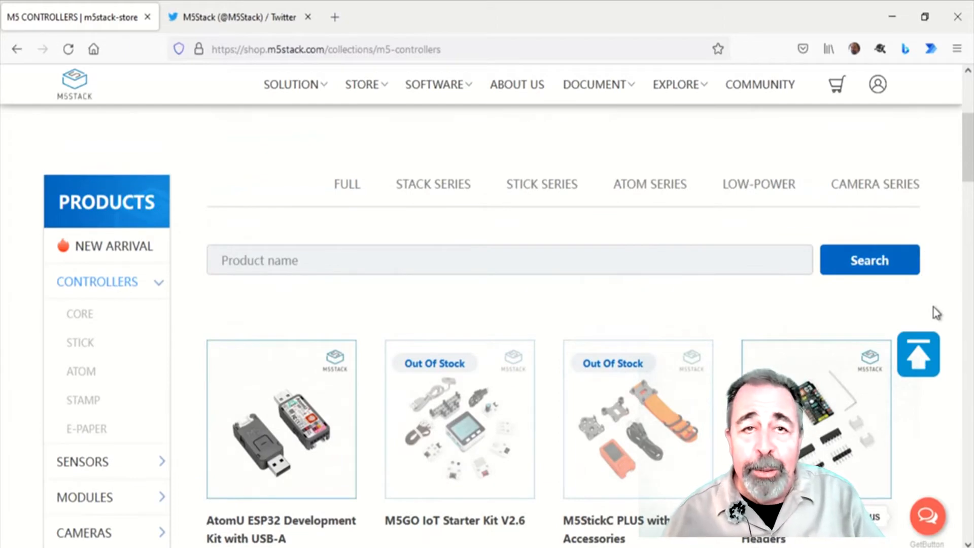
{"action": "mouse_move", "coordinate": [633, 515]}
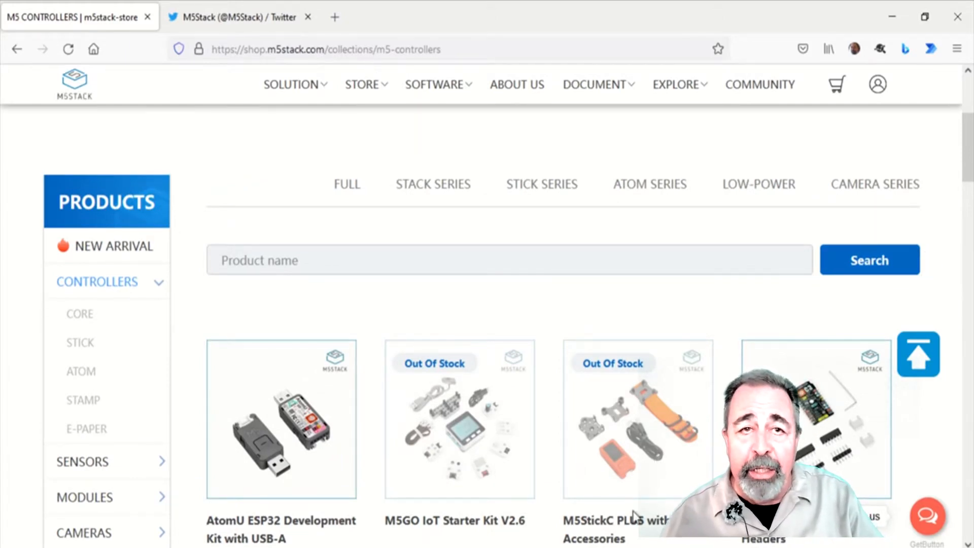
{"action": "left_click", "coordinate": [239, 18]}
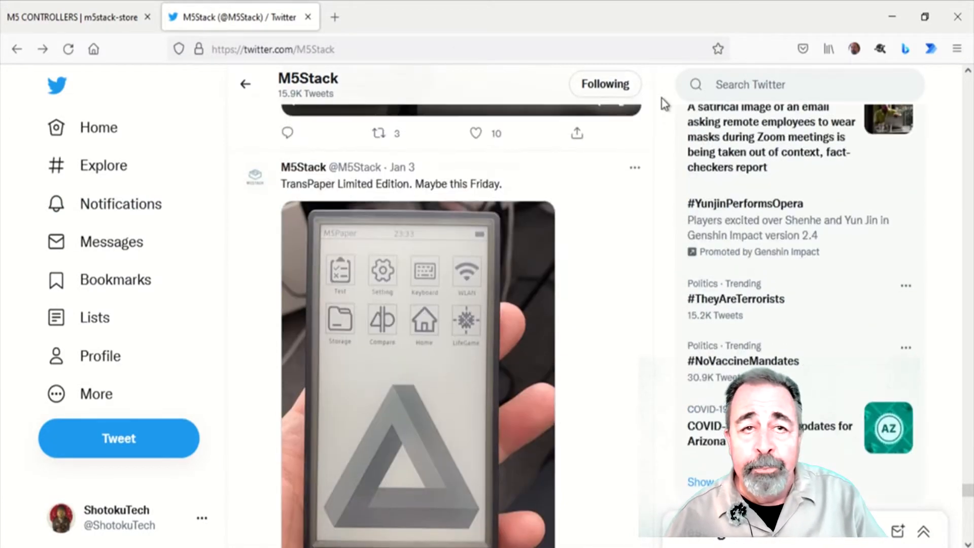
- Review the DigiKey M5Stack product table further down, with prices, stock levels and part types
{"action": "left_click", "coordinate": [75, 17]}
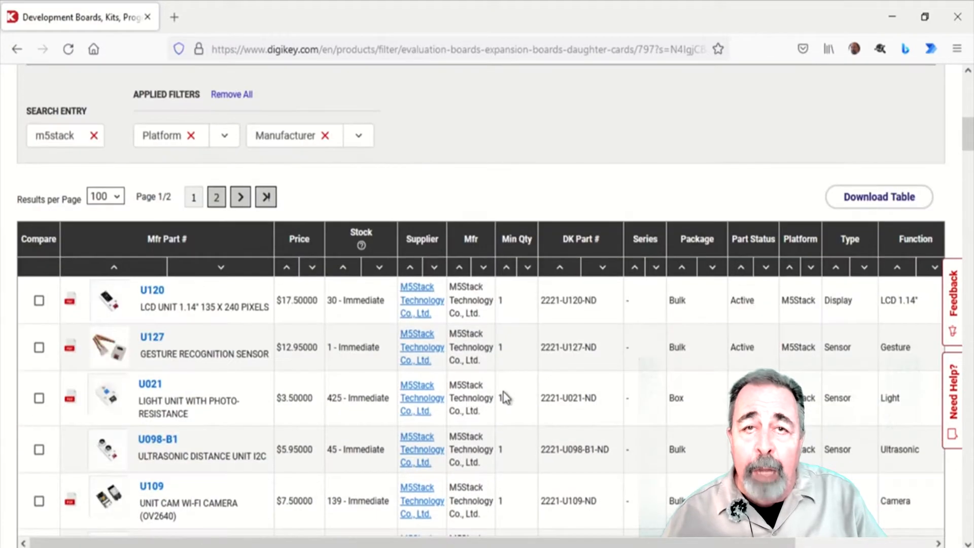
{"action": "scroll", "scroll_direction": "down", "scroll_amount": 3}
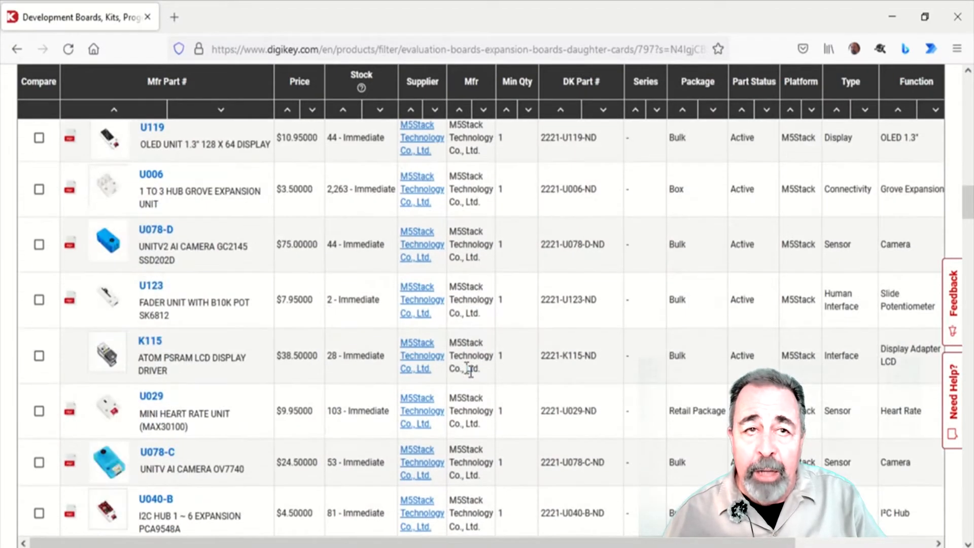
{"action": "scroll", "scroll_direction": "down", "scroll_amount": 3}
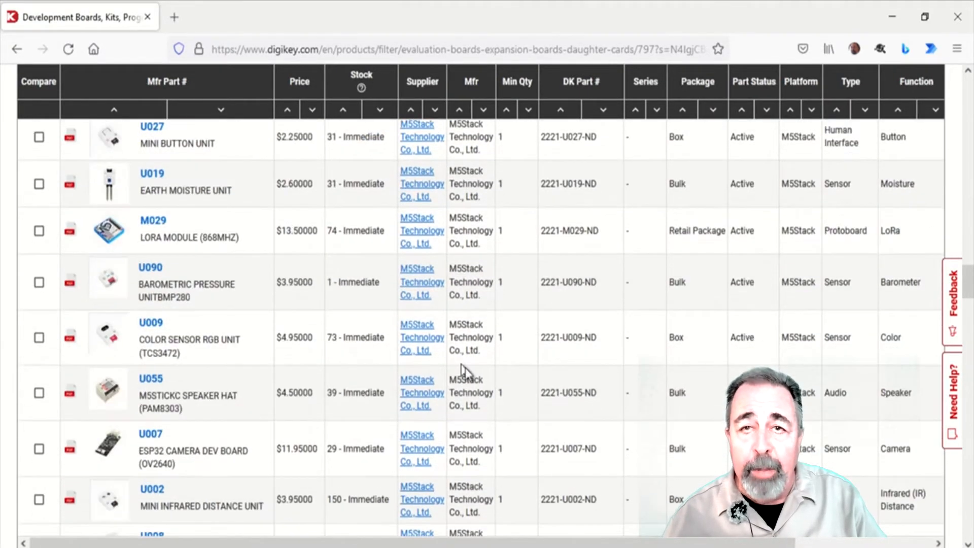
{"action": "scroll", "scroll_direction": "down", "scroll_amount": 3}
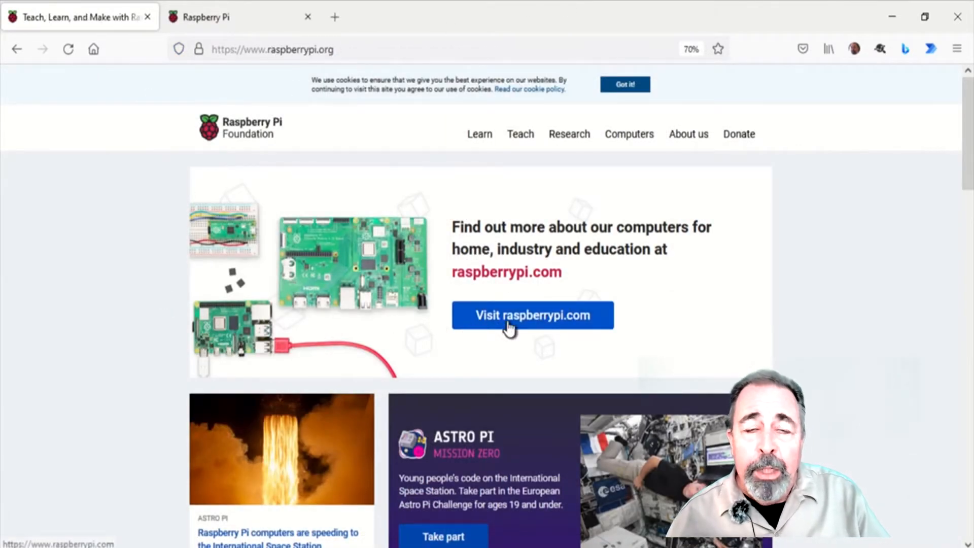
- Scroll the raspberrypi.com home page down to the Raspberry Pi Zero 2 W feature and latest news posts
{"action": "left_click", "coordinate": [532, 315]}
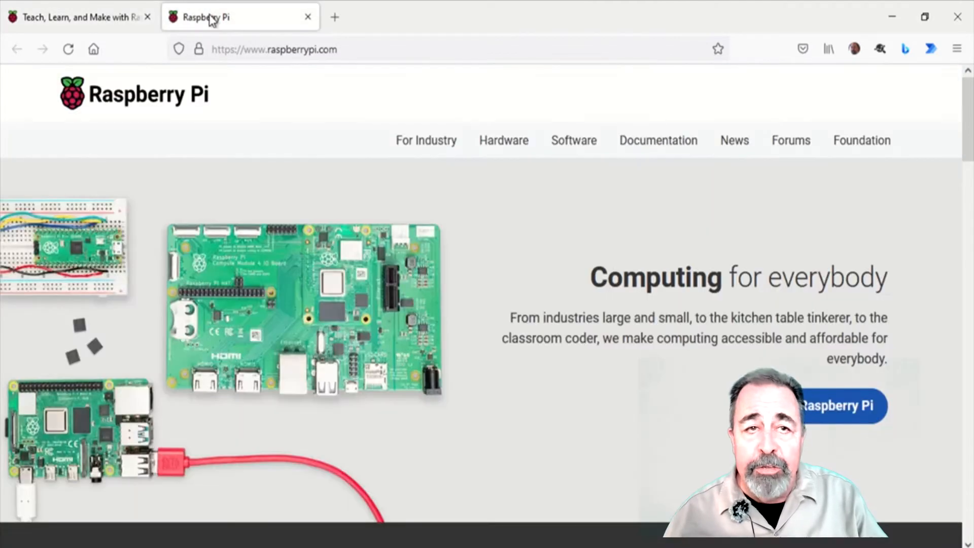
{"action": "mouse_move", "coordinate": [820, 433]}
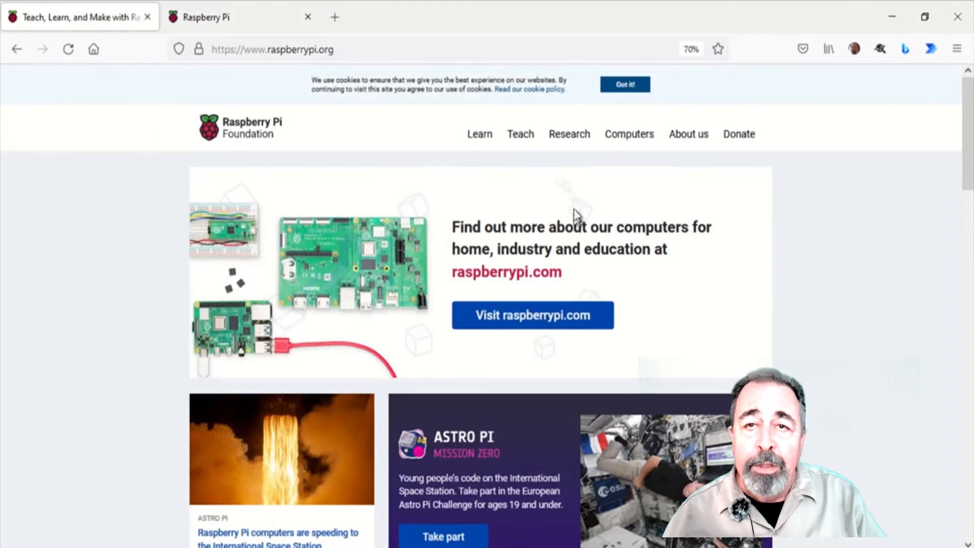
{"action": "mouse_move", "coordinate": [569, 134]}
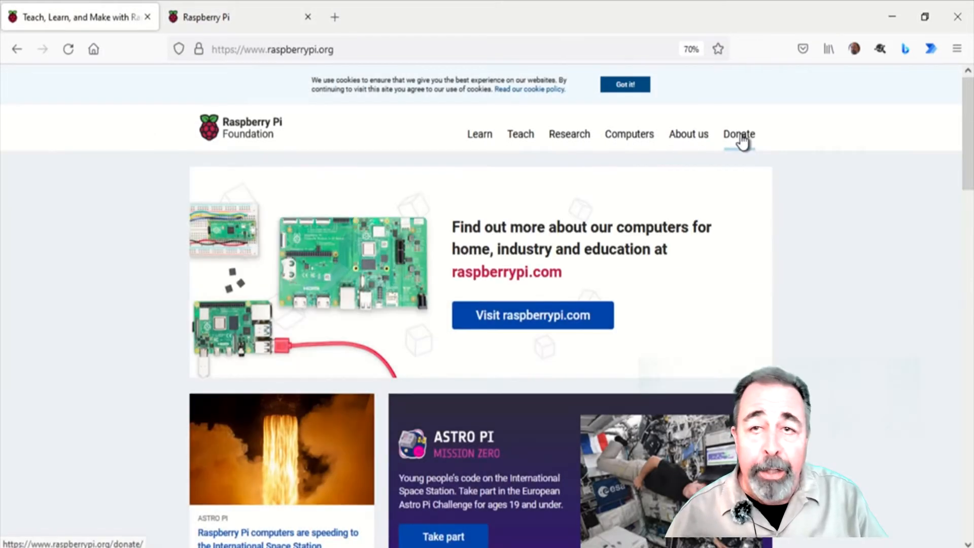
{"action": "scroll", "scroll_direction": "down", "scroll_amount": 3}
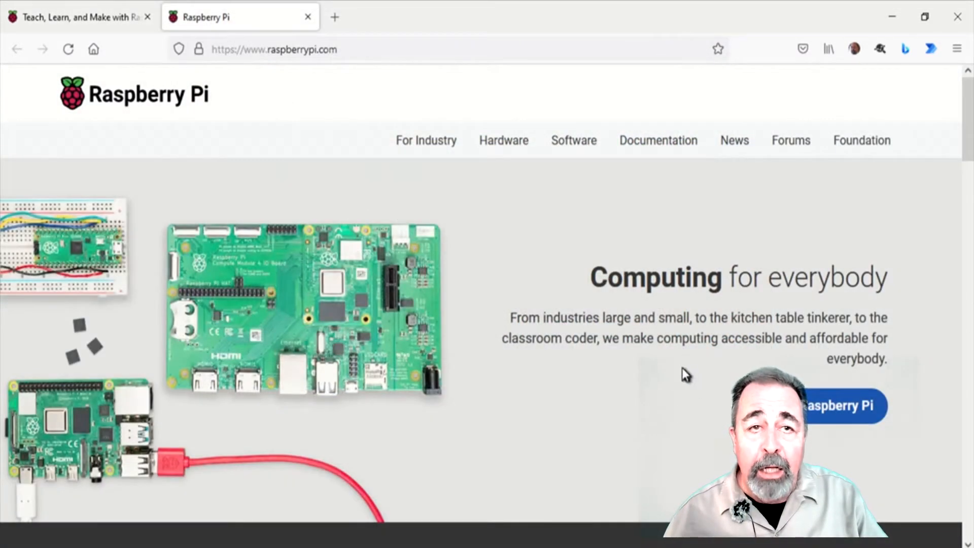
{"action": "scroll", "scroll_direction": "down", "scroll_amount": 3}
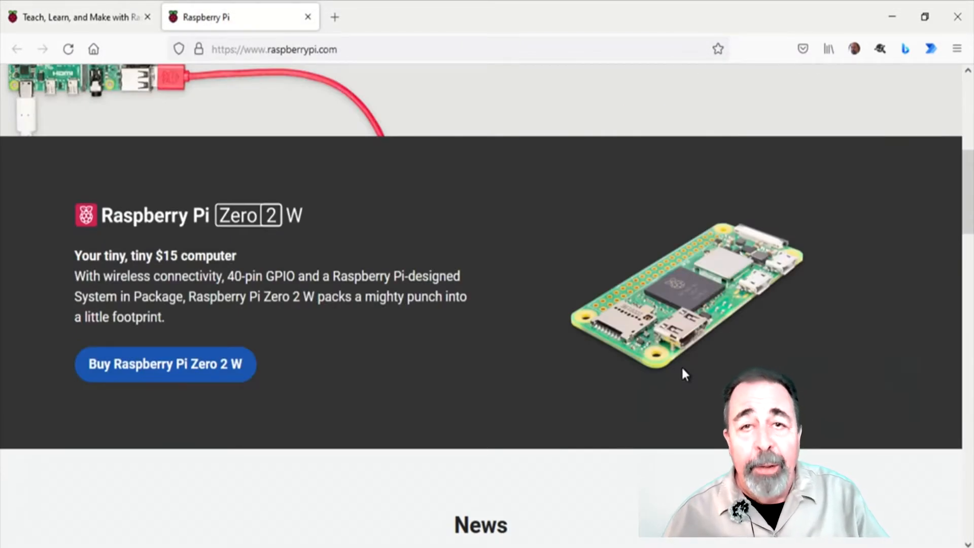
{"action": "scroll", "scroll_direction": "down", "scroll_amount": 3}
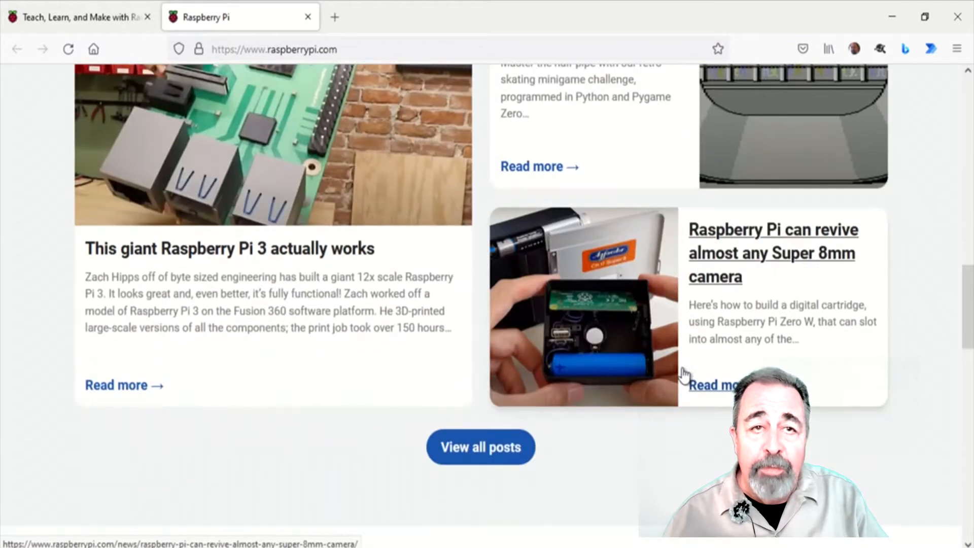
{"action": "scroll", "scroll_direction": "down", "scroll_amount": 3}
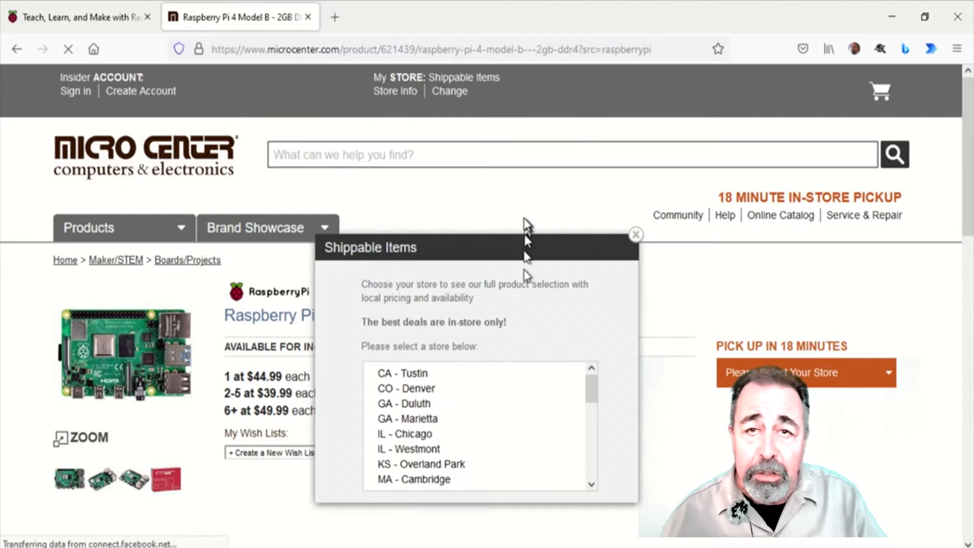
- Bring up the Micro Center Raspberry Pi 4 Model B 2GB page with its Shippable Items store-selection popup
{"action": "left_click", "coordinate": [636, 234]}
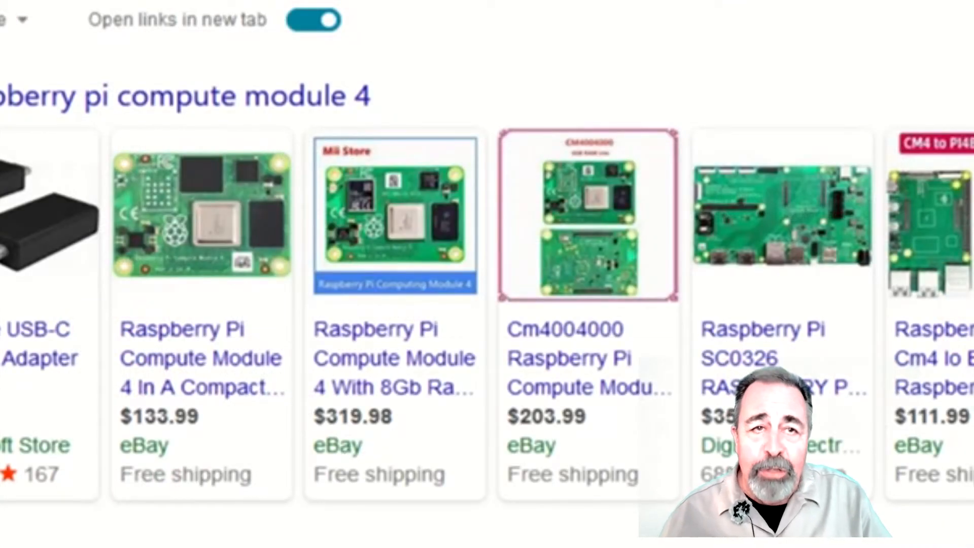
{"action": "mouse_move", "coordinate": [527, 369]}
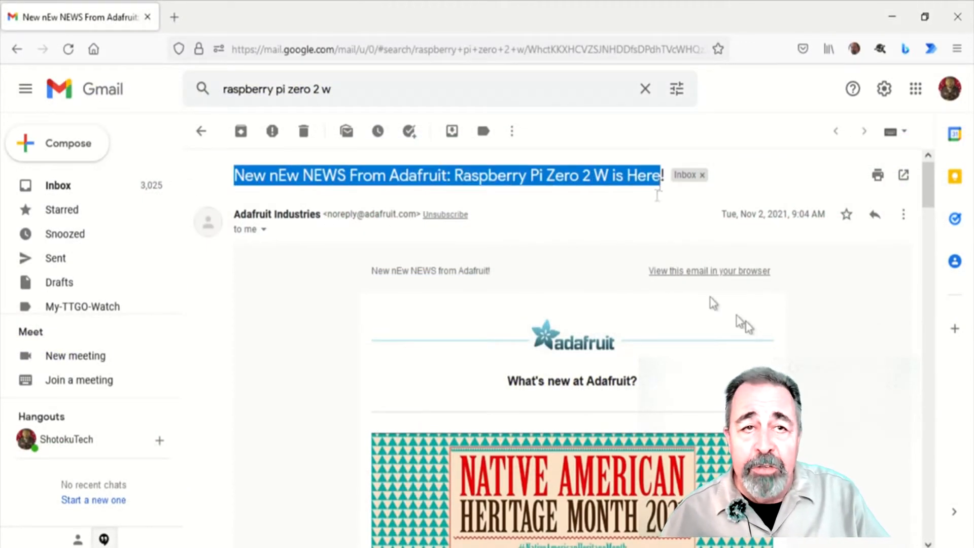
- Follow the newsletter's Raspberry Pi Zero 2 W link to Adafruit's $15.00 out-of-stock product page
{"action": "scroll", "scroll_direction": "down", "scroll_amount": 3}
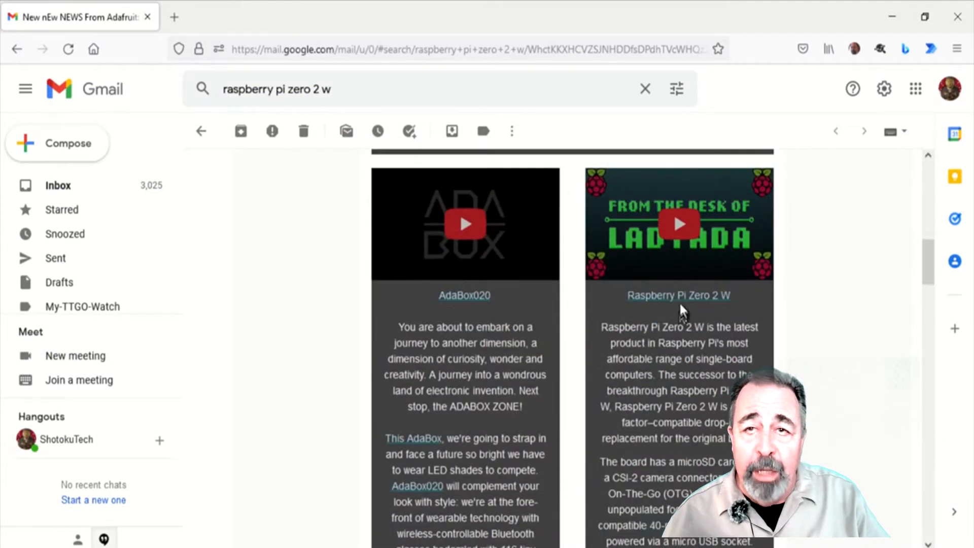
{"action": "left_click", "coordinate": [679, 296]}
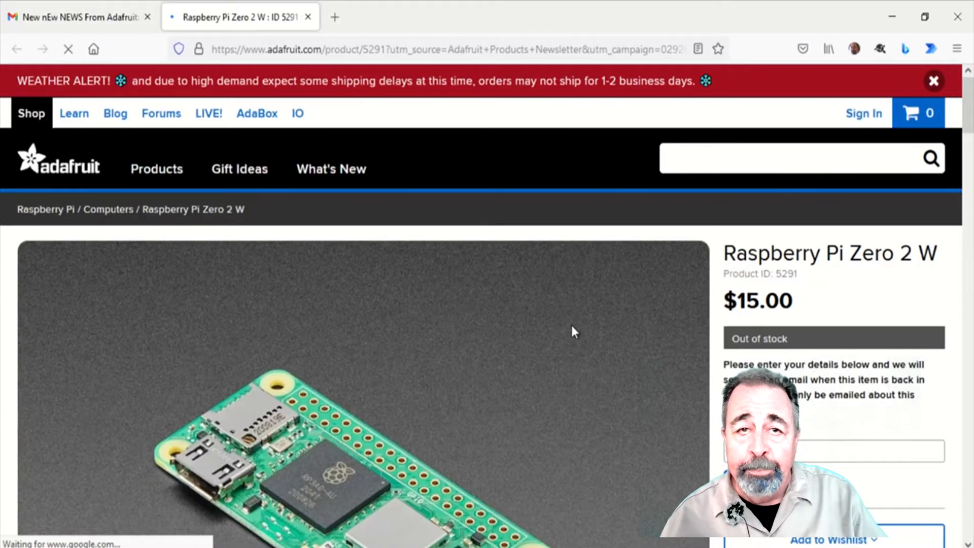
- Scroll through SparkFun's $4.00 Raspberry Pi Pico product page and back to the top
{"action": "scroll", "scroll_direction": "down", "scroll_amount": 3}
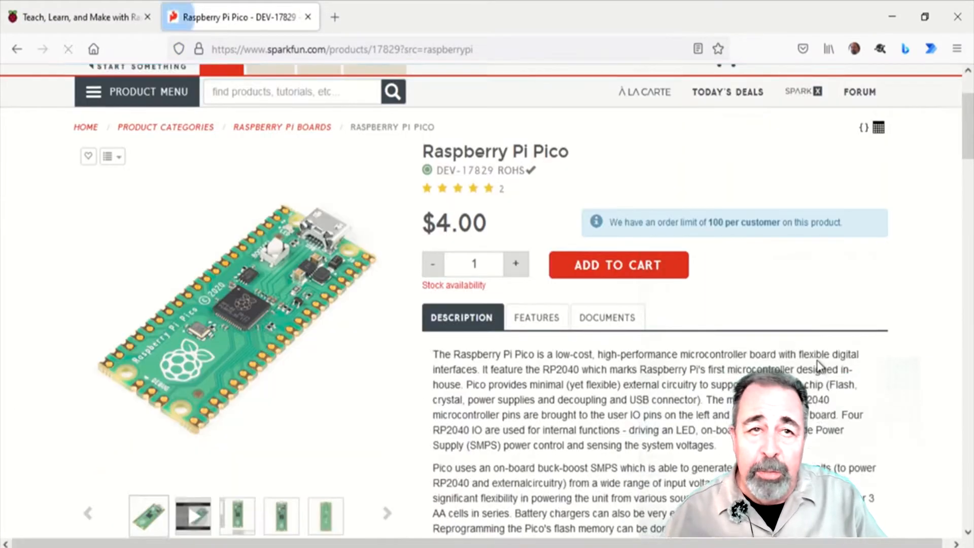
{"action": "scroll", "scroll_direction": "up", "scroll_amount": 3}
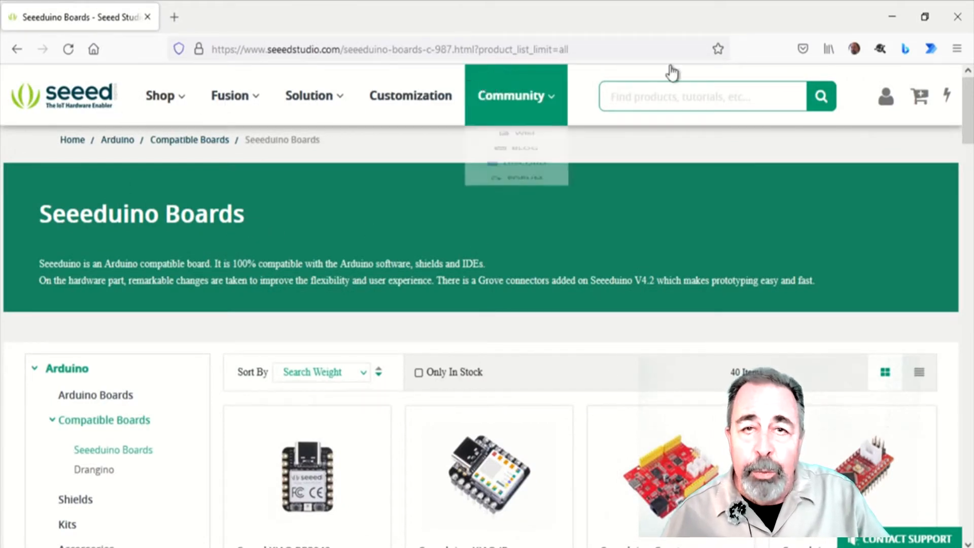
{"action": "mouse_move", "coordinate": [597, 249]}
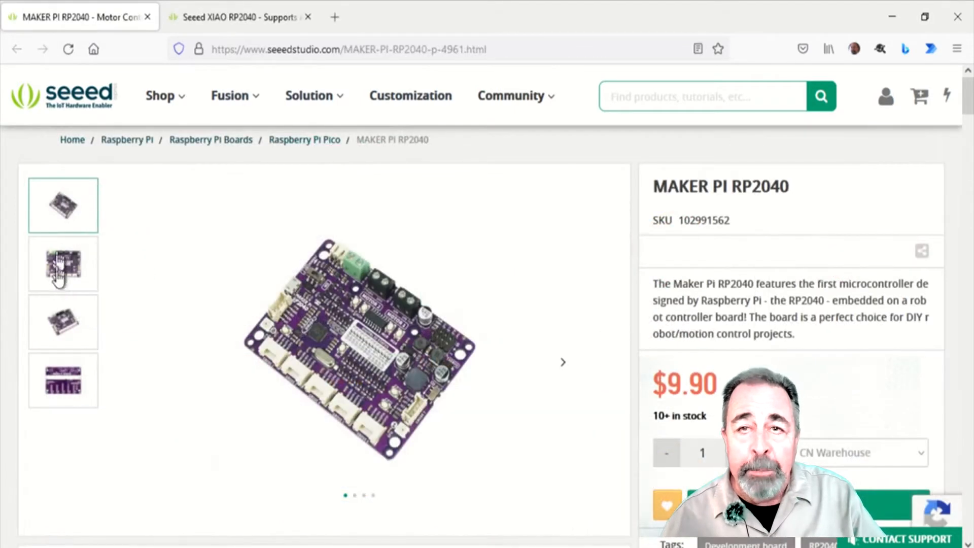
- View the underside thumbnails of the Maker Pi RP2040 and Seeed XIAO RP2040 boards
{"action": "left_click", "coordinate": [63, 381]}
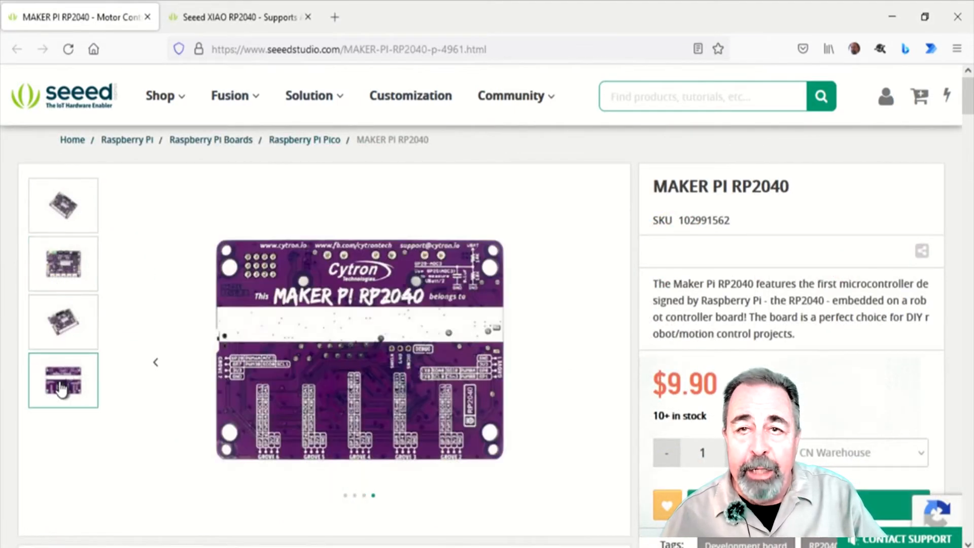
{"action": "left_click", "coordinate": [239, 17]}
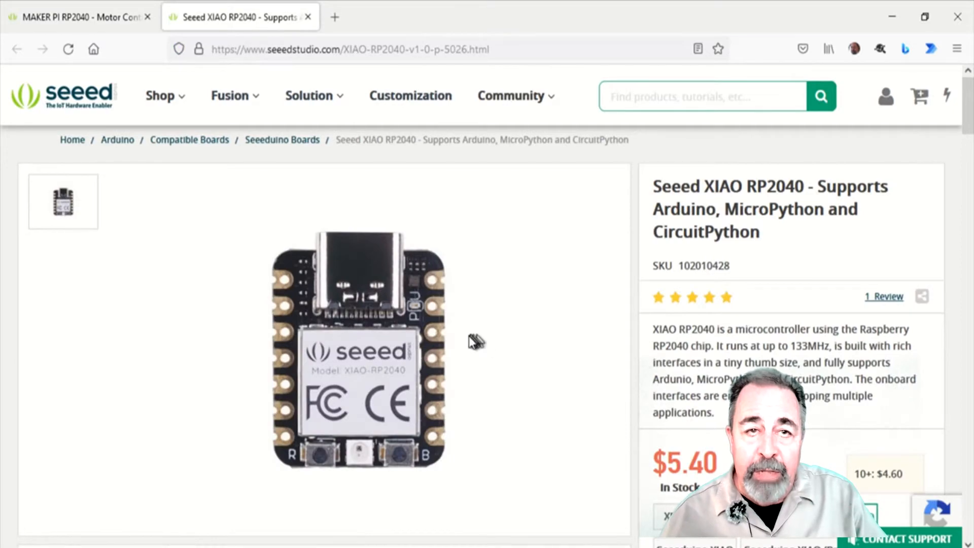
{"action": "left_click", "coordinate": [62, 263]}
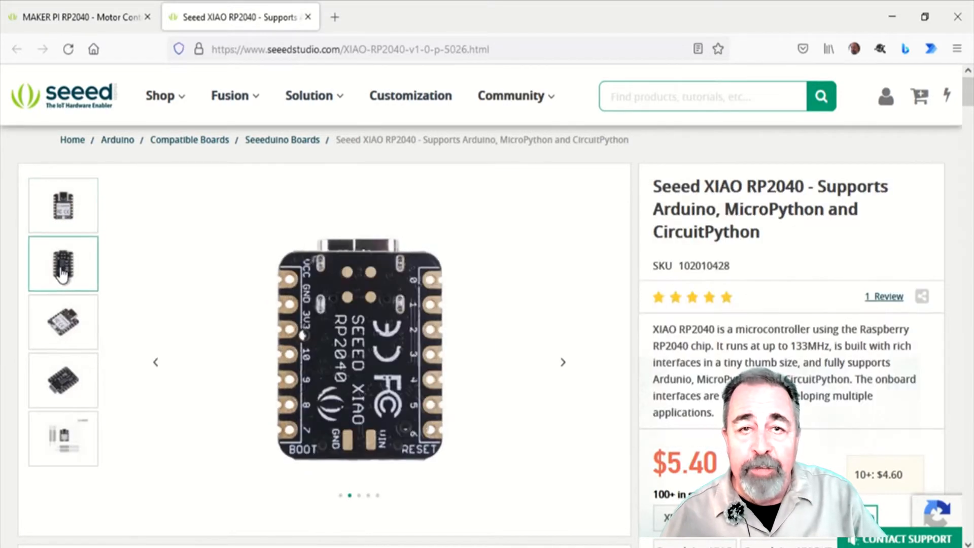
- Return to the Seeeduino Boards catalogue and scroll down its board listings
{"action": "left_click", "coordinate": [281, 139]}
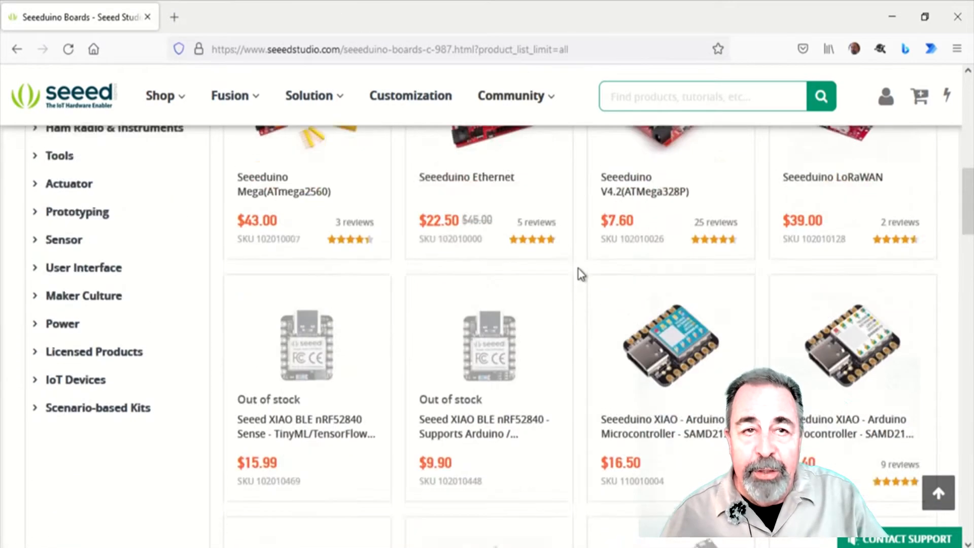
{"action": "scroll", "scroll_direction": "down", "scroll_amount": 3}
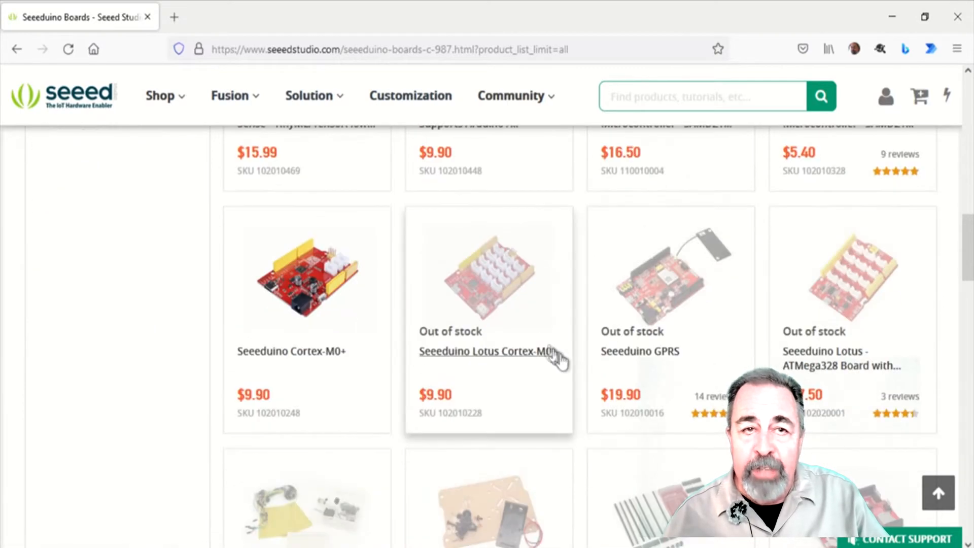
{"action": "scroll", "scroll_direction": "down", "scroll_amount": 3}
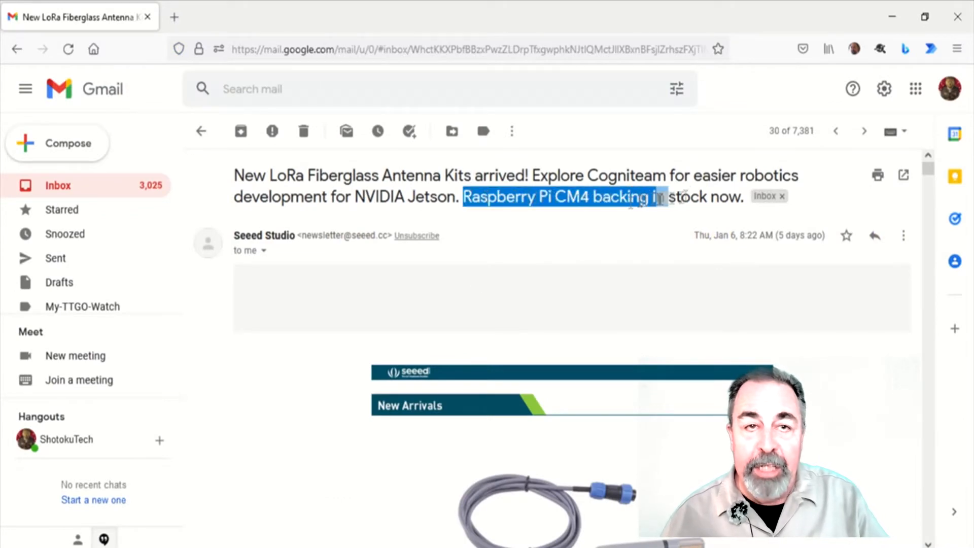
- Scroll the Seeed Studio newsletter down to its Raspberry Pi Compute Module 4 8GB item
{"action": "scroll", "scroll_direction": "down", "scroll_amount": 3}
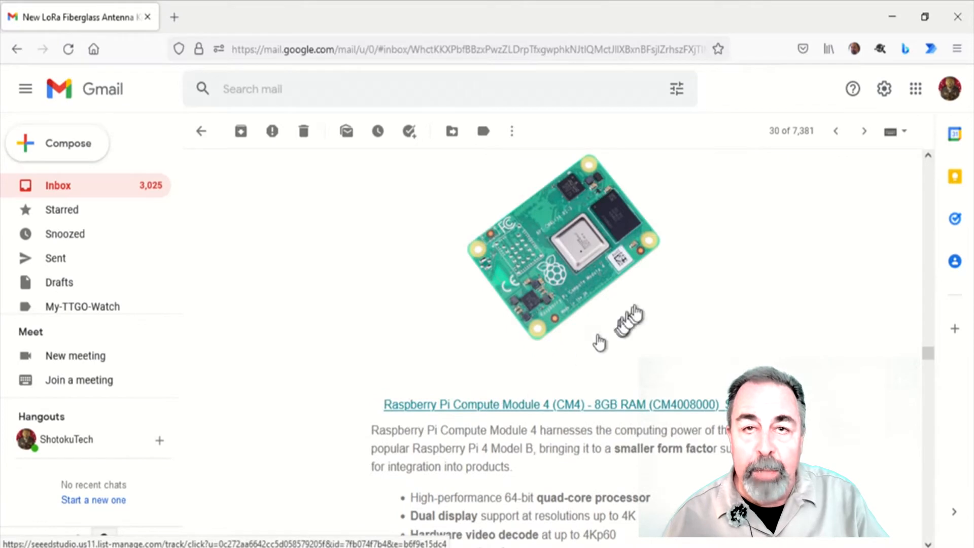
{"action": "mouse_move", "coordinate": [608, 364]}
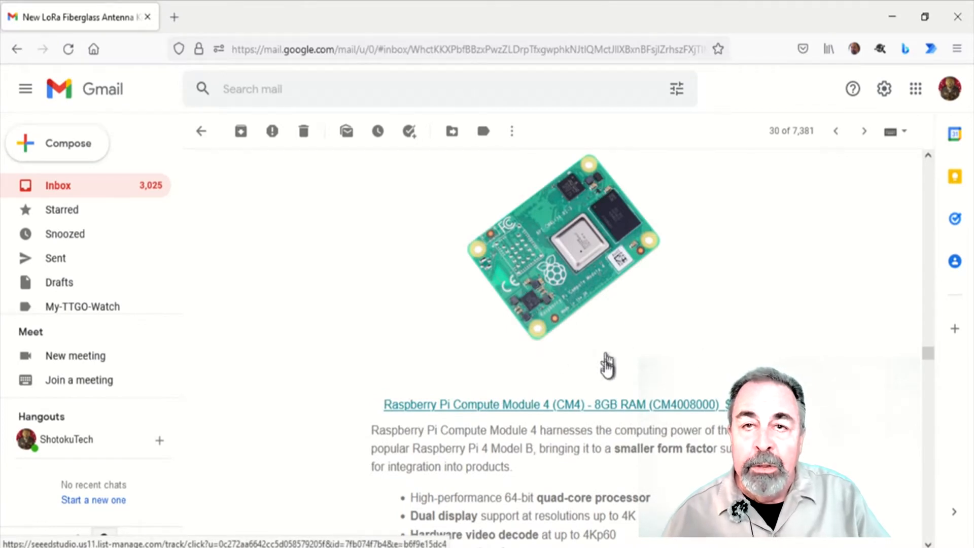
{"action": "mouse_move", "coordinate": [666, 328]}
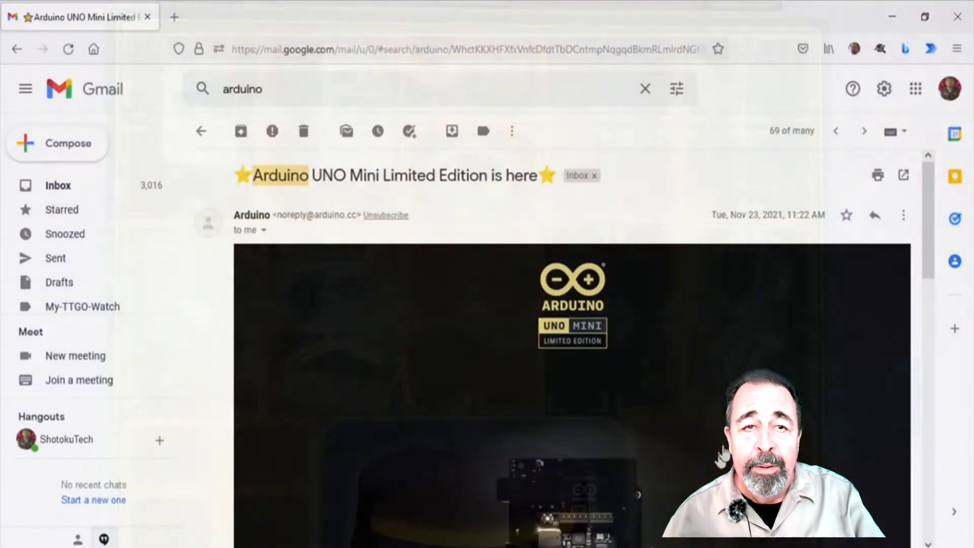
- Scroll through the Gmail search results and newsletter messages for Raspberry Pi Press
{"action": "scroll", "scroll_direction": "down", "scroll_amount": 3}
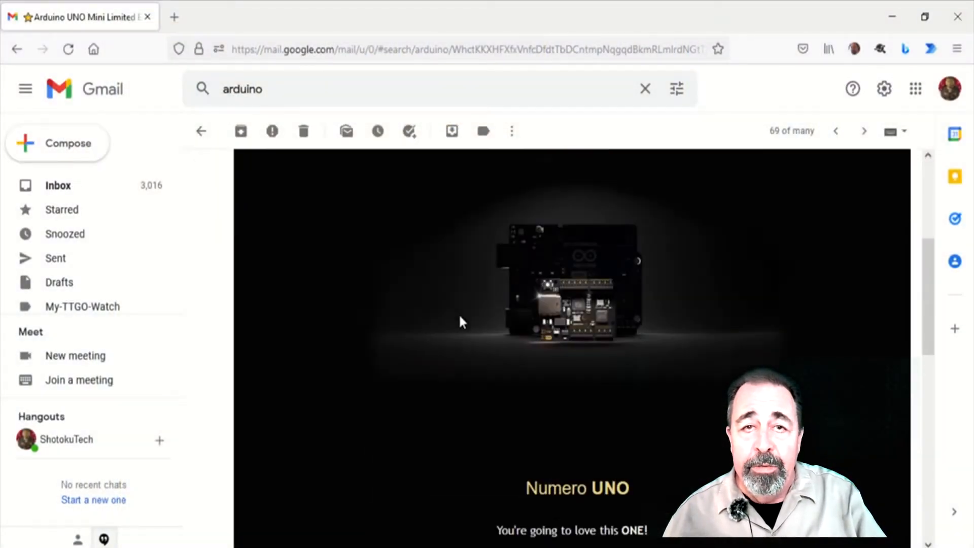
{"action": "scroll", "scroll_direction": "down", "scroll_amount": 3}
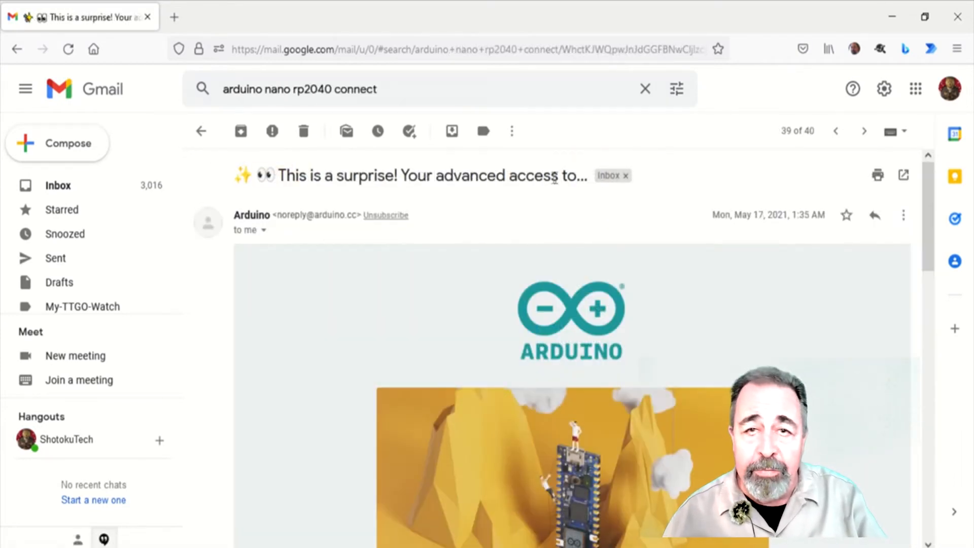
{"action": "scroll", "scroll_direction": "down", "scroll_amount": 3}
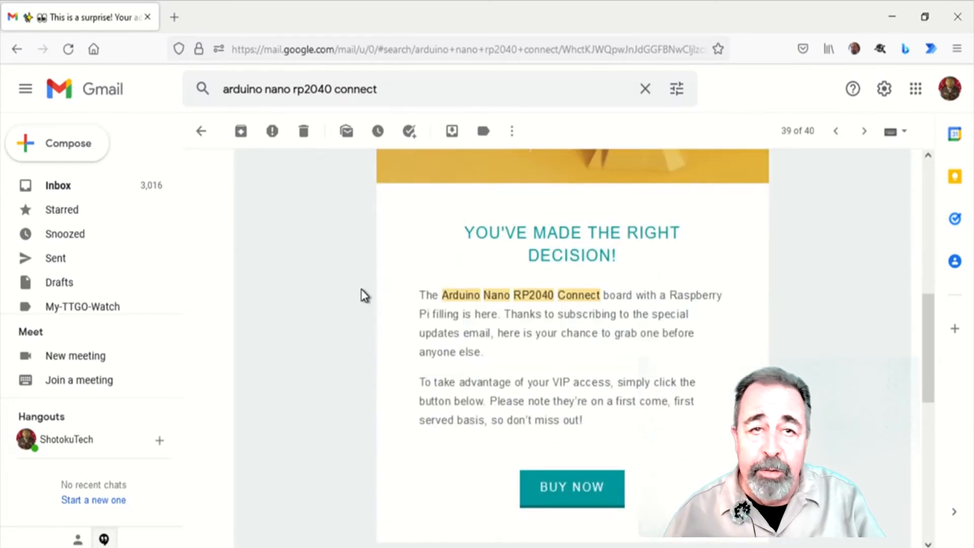
{"action": "scroll", "scroll_direction": "up", "scroll_amount": 3}
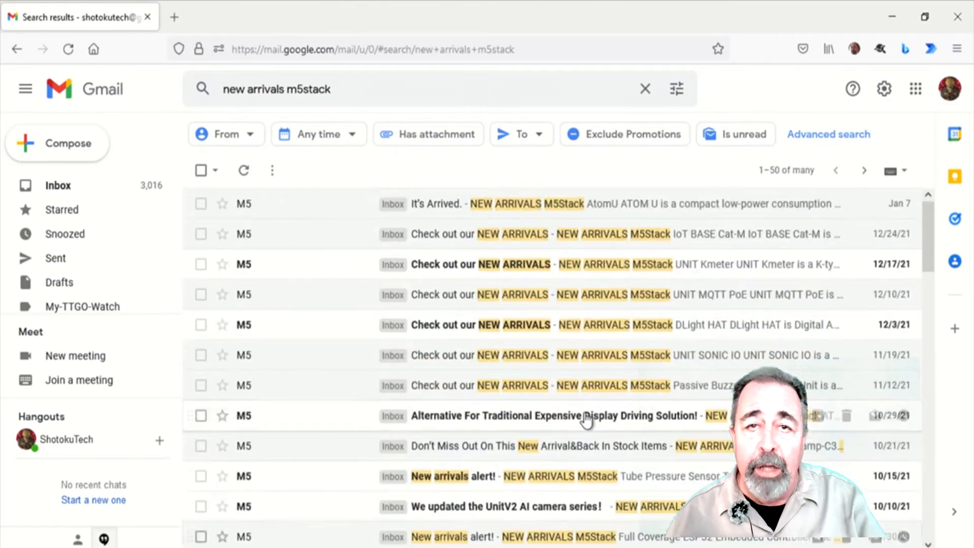
{"action": "scroll", "scroll_direction": "down", "scroll_amount": 3}
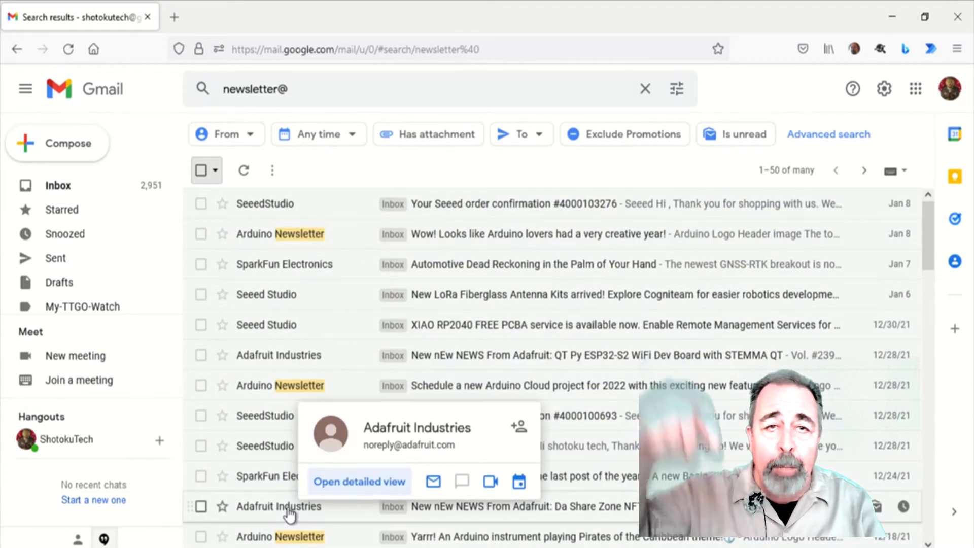
{"action": "mouse_move", "coordinate": [266, 242]}
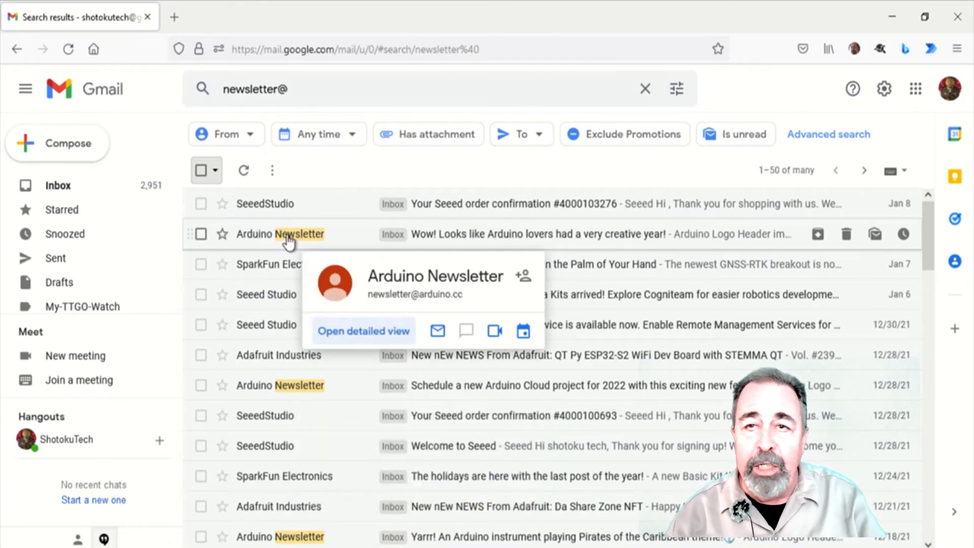
{"action": "mouse_move", "coordinate": [266, 294]}
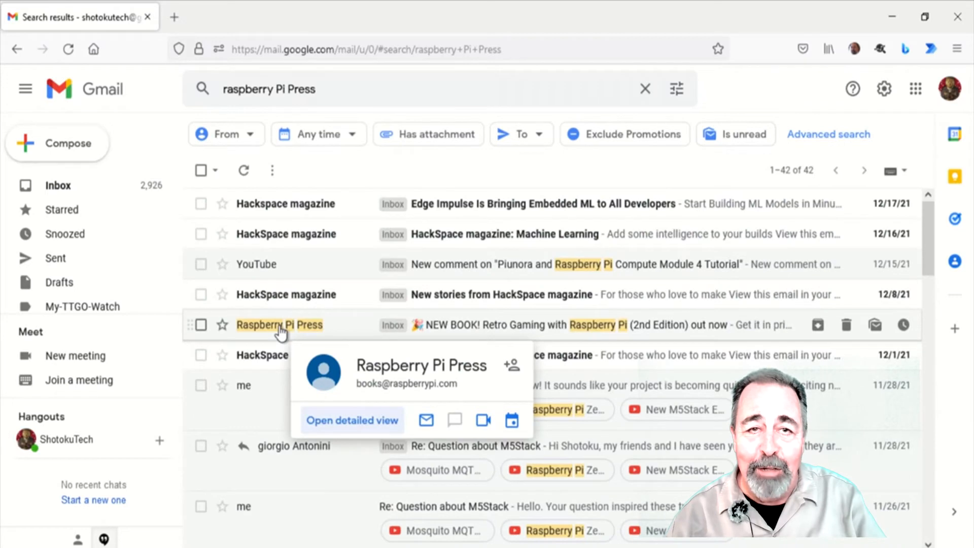
{"action": "mouse_move", "coordinate": [233, 111]}
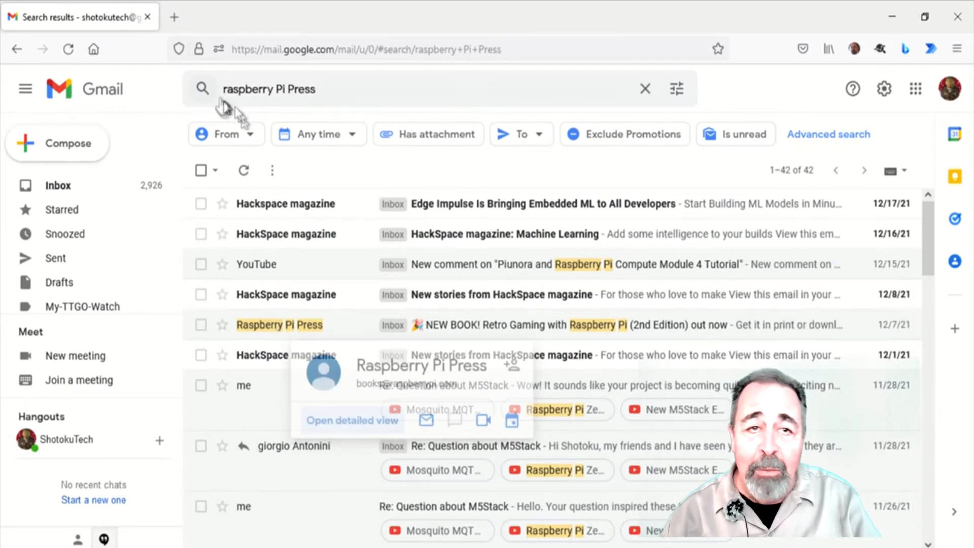
- Show the Arduino, LILYGO and M5Stack brand profiles on Twitter in turn
{"action": "left_click", "coordinate": [240, 18]}
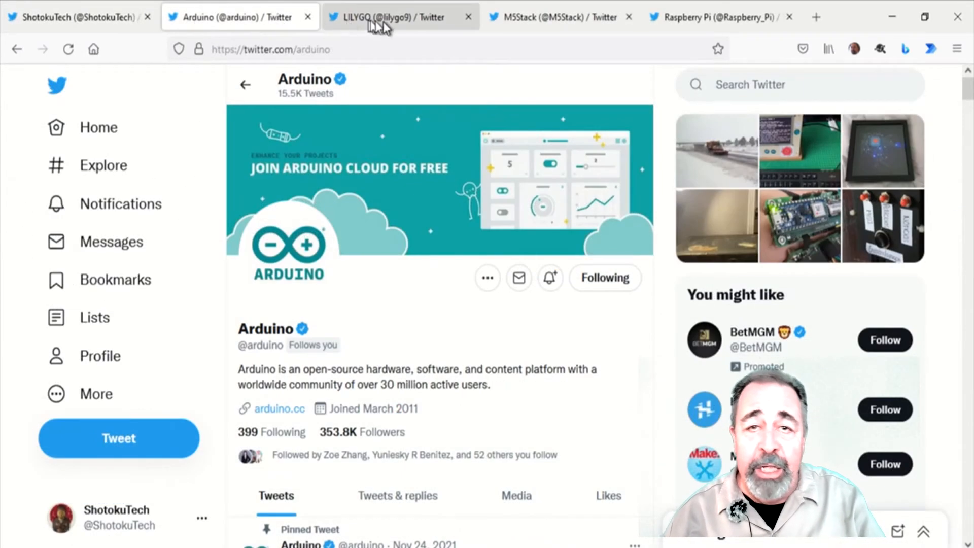
{"action": "left_click", "coordinate": [401, 17]}
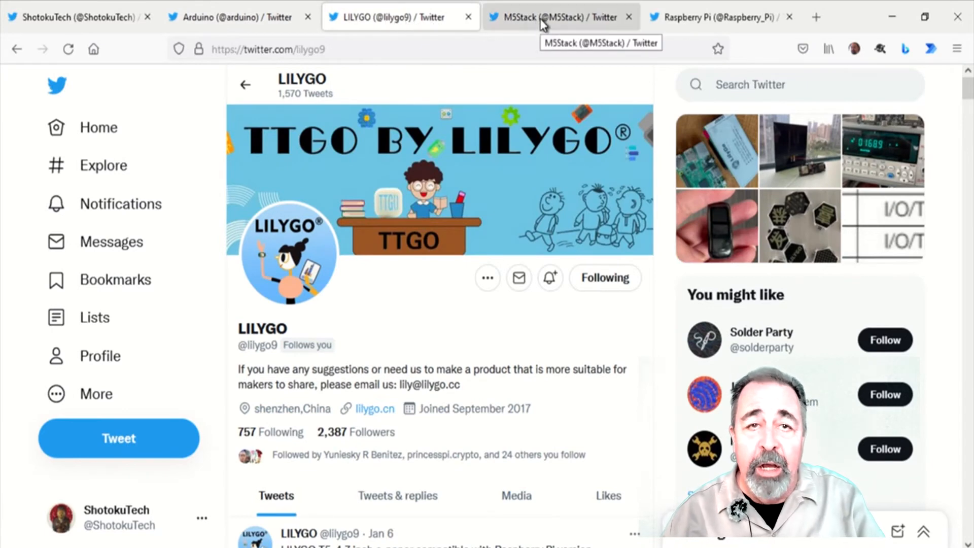
{"action": "left_click", "coordinate": [553, 17]}
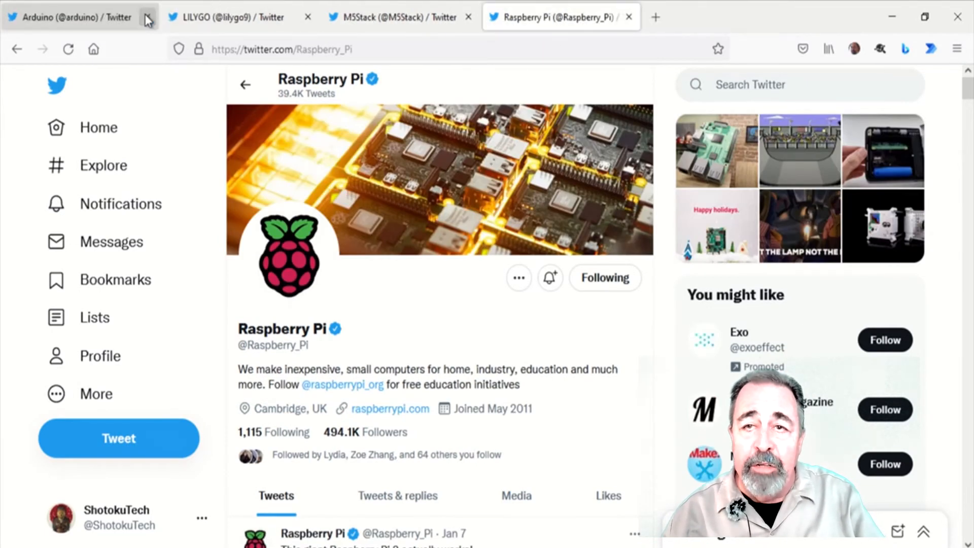
{"action": "mouse_move", "coordinate": [96, 24]}
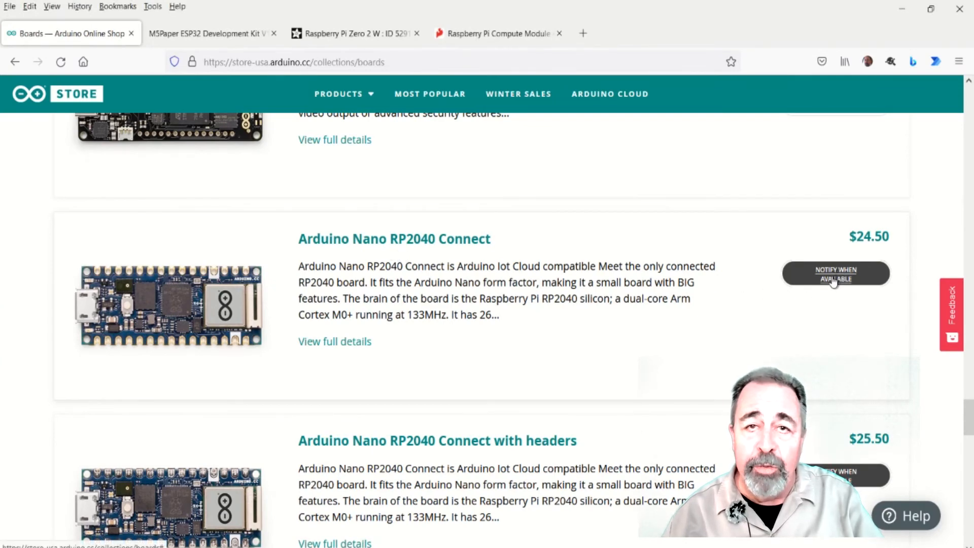
{"action": "left_click", "coordinate": [835, 273]}
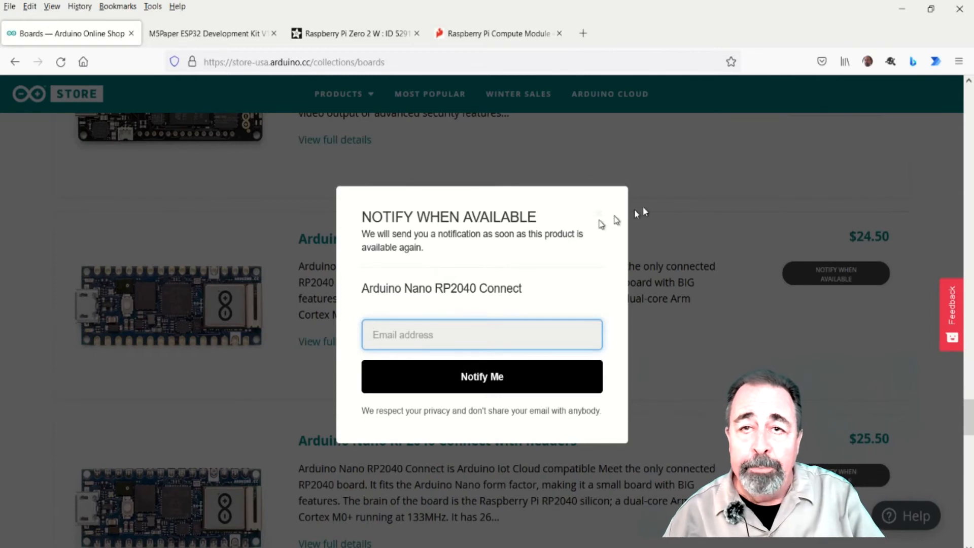
{"action": "left_click", "coordinate": [615, 222]}
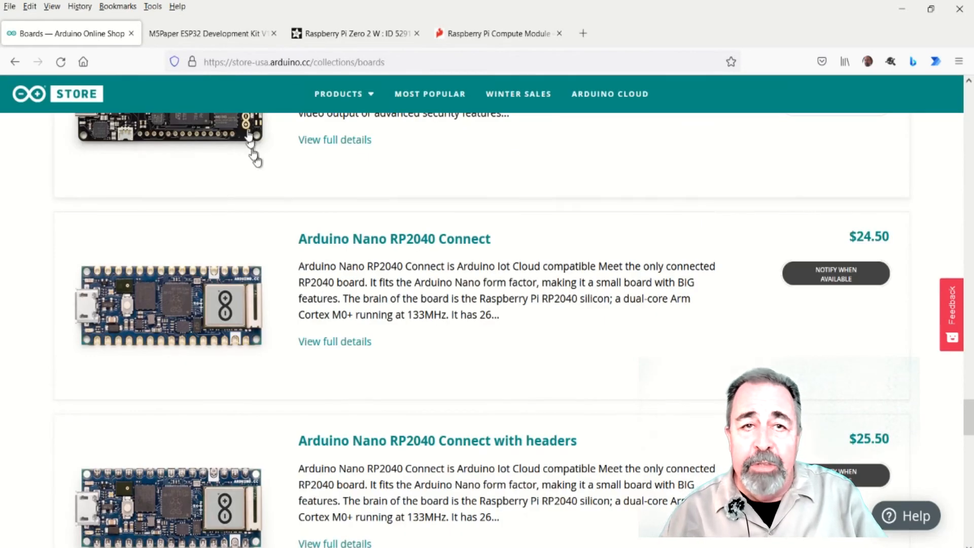
{"action": "left_click", "coordinate": [211, 33]}
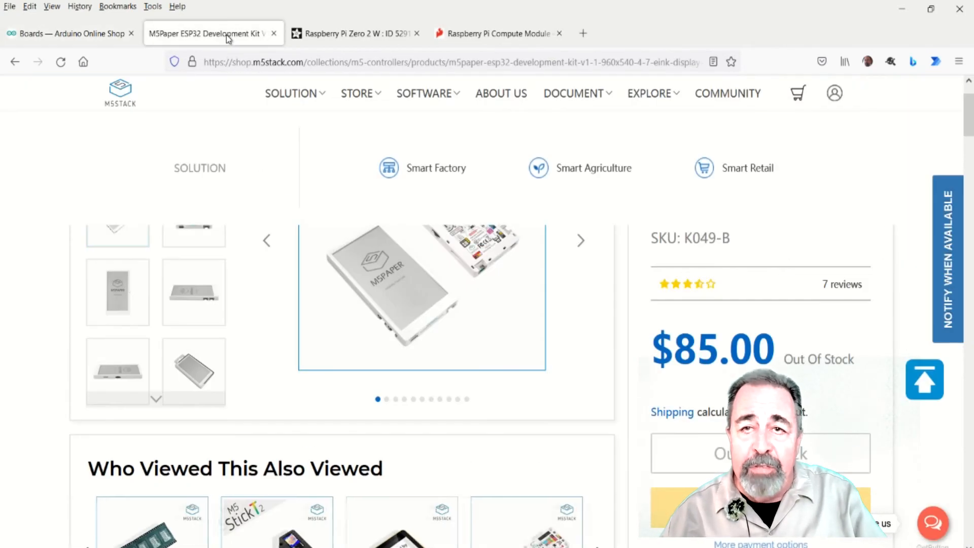
{"action": "scroll", "scroll_direction": "up", "scroll_amount": 3}
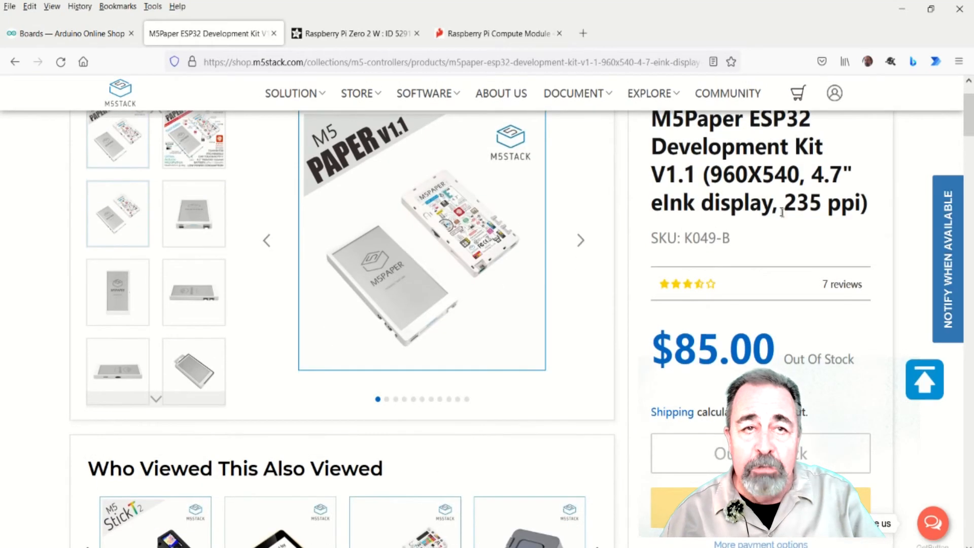
{"action": "scroll", "scroll_direction": "down", "scroll_amount": 3}
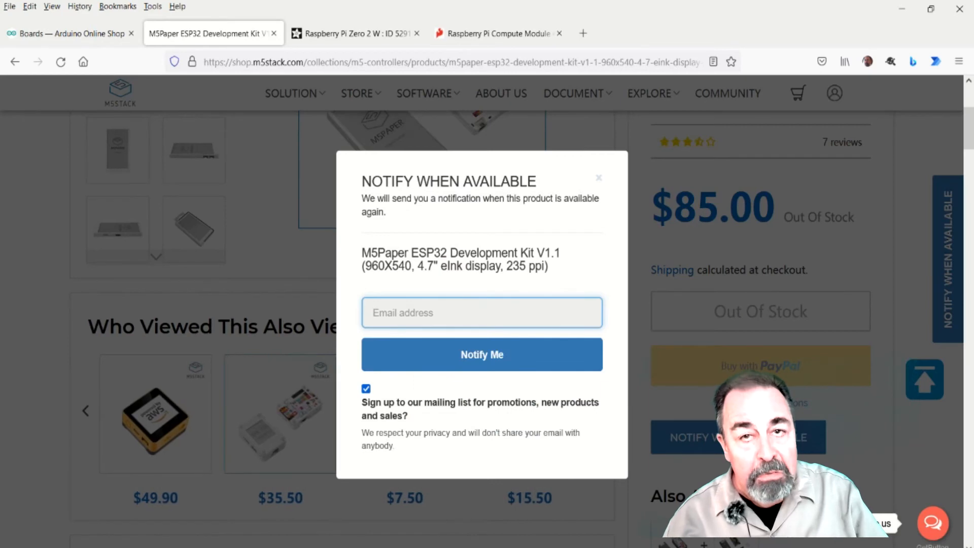
{"action": "mouse_move", "coordinate": [598, 178]}
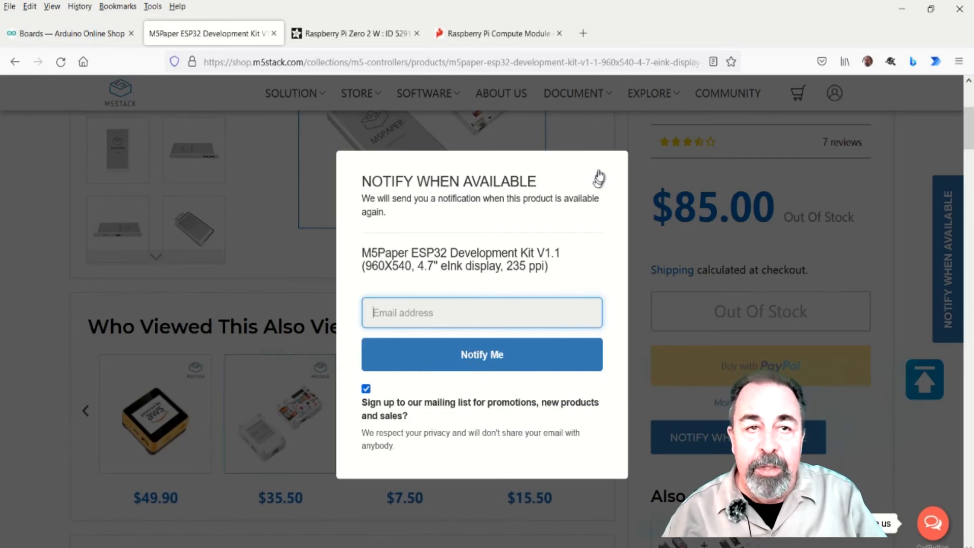
{"action": "left_click", "coordinate": [599, 175]}
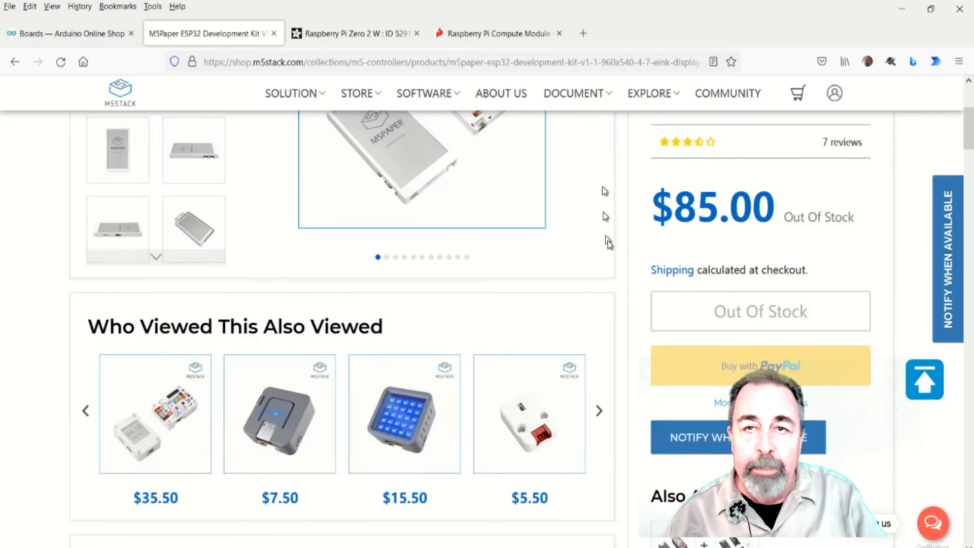
{"action": "scroll", "scroll_direction": "up", "scroll_amount": 3}
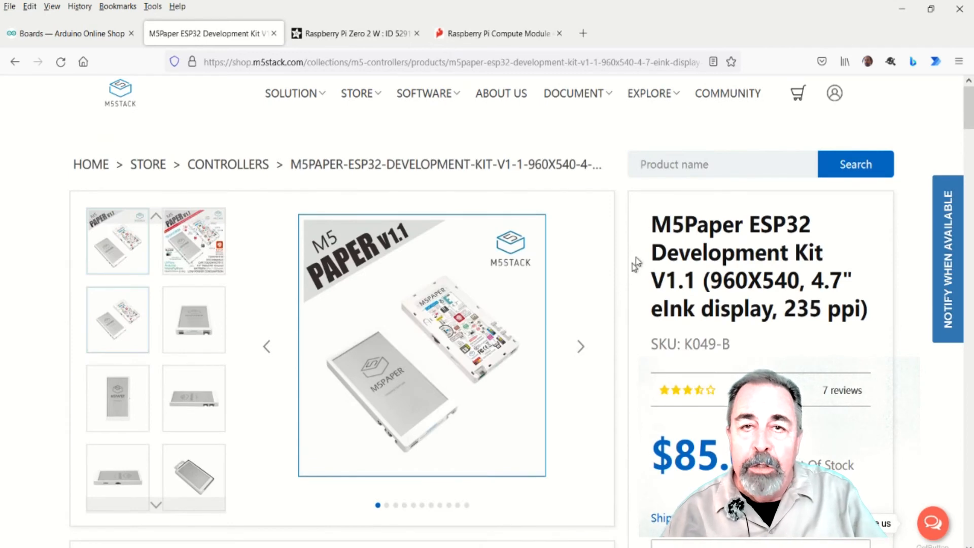
{"action": "left_click", "coordinate": [354, 33]}
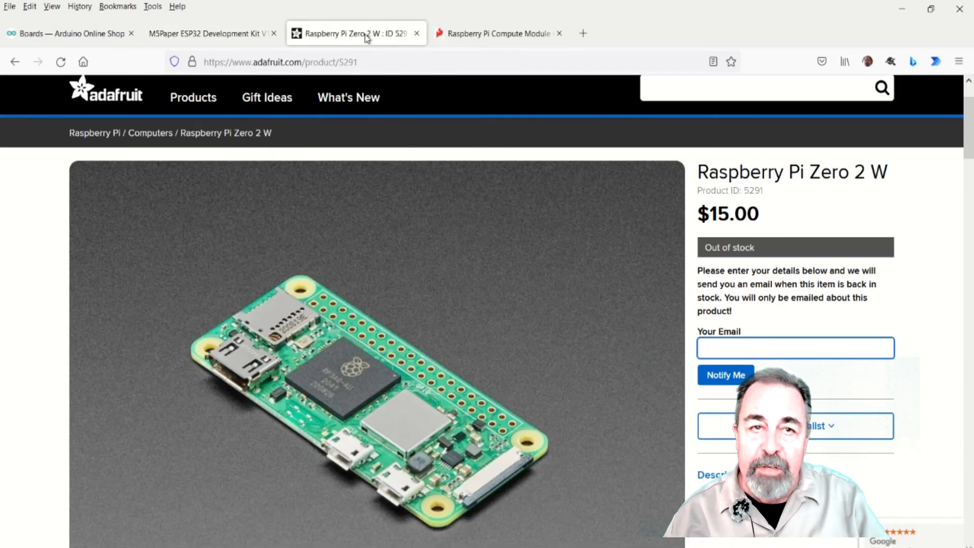
{"action": "left_click", "coordinate": [795, 348]}
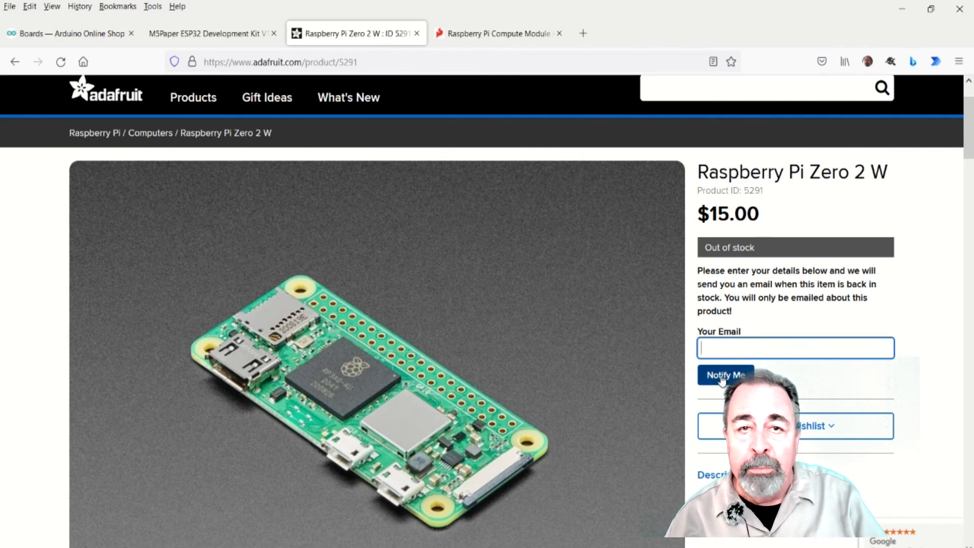
{"action": "mouse_move", "coordinate": [497, 33]}
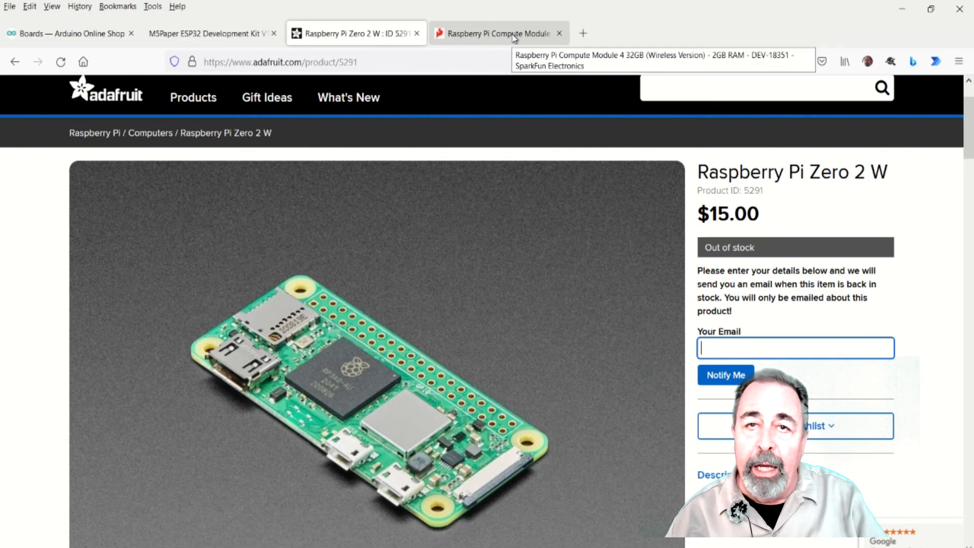
{"action": "left_click", "coordinate": [497, 33]}
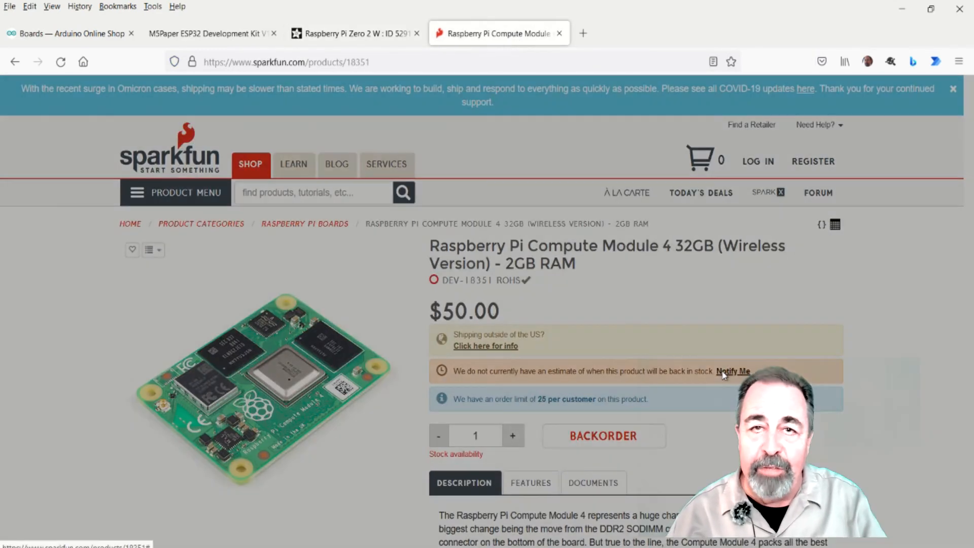
{"action": "left_click", "coordinate": [734, 372]}
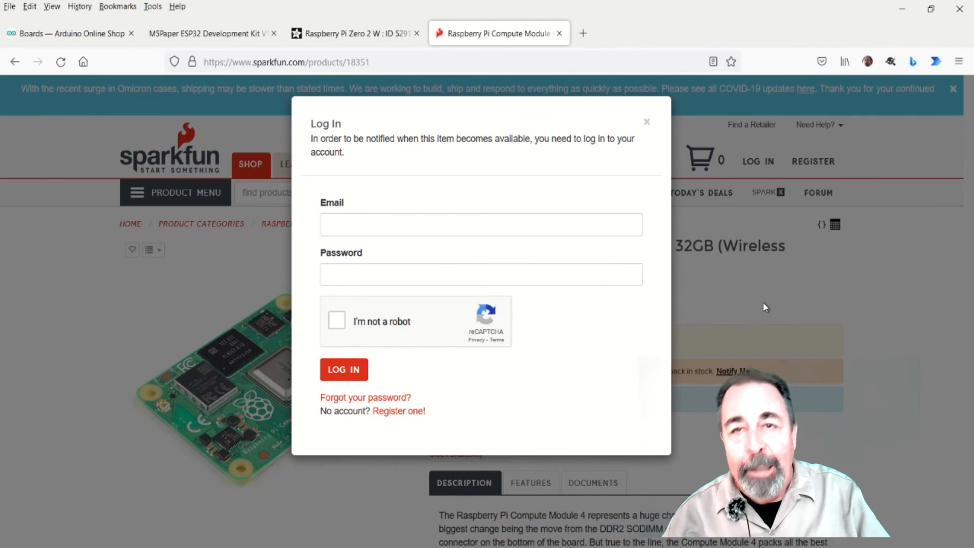
{"action": "left_click", "coordinate": [646, 121]}
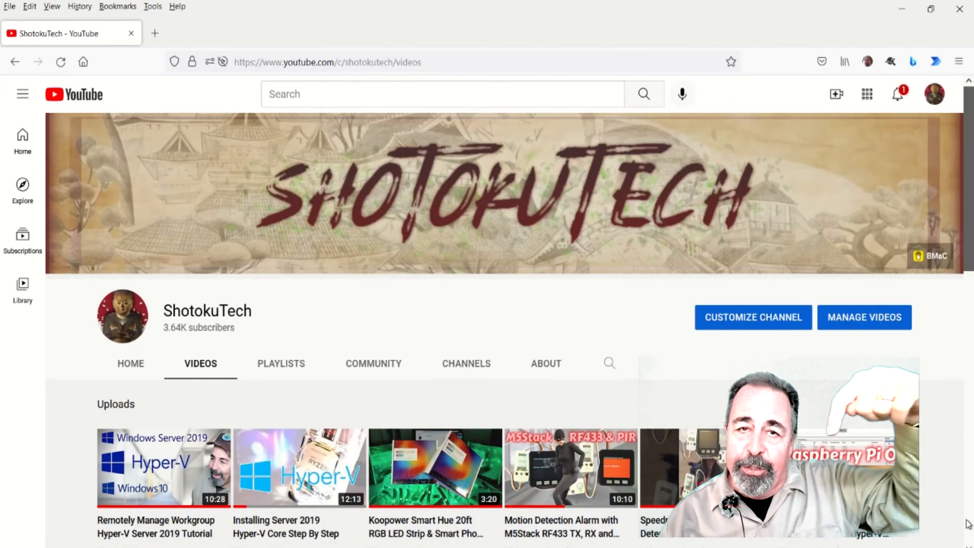
{"action": "scroll", "scroll_direction": "down", "scroll_amount": 3}
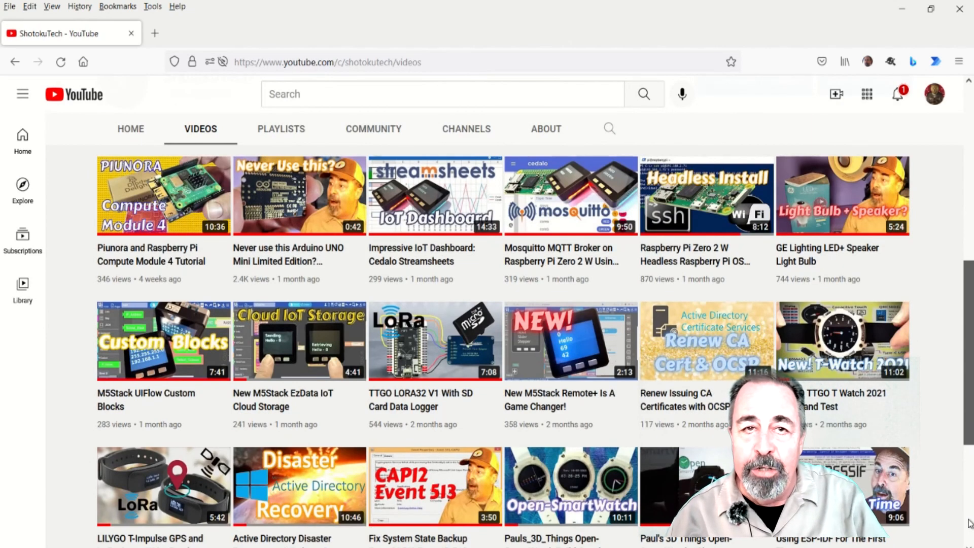
{"action": "scroll", "scroll_direction": "down", "scroll_amount": 3}
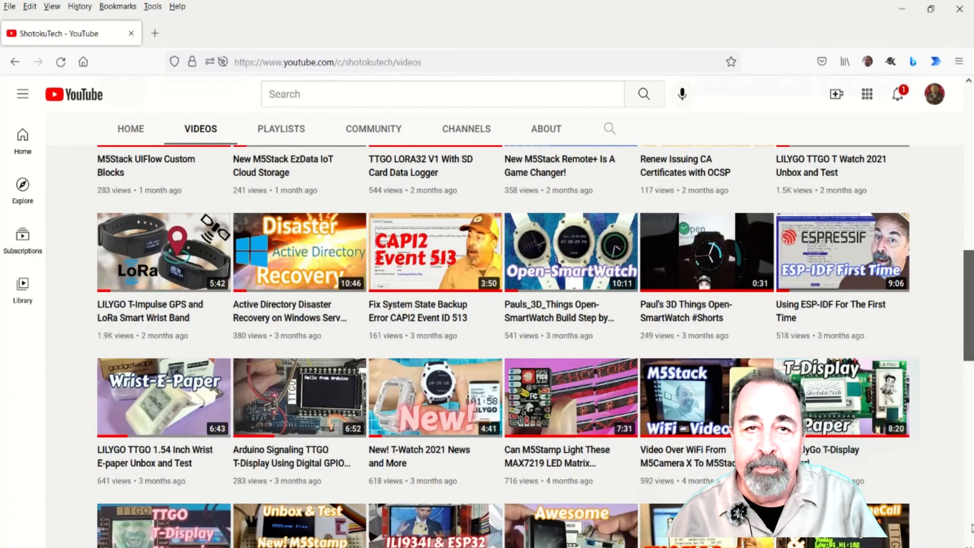
{"action": "scroll", "scroll_direction": "down", "scroll_amount": 3}
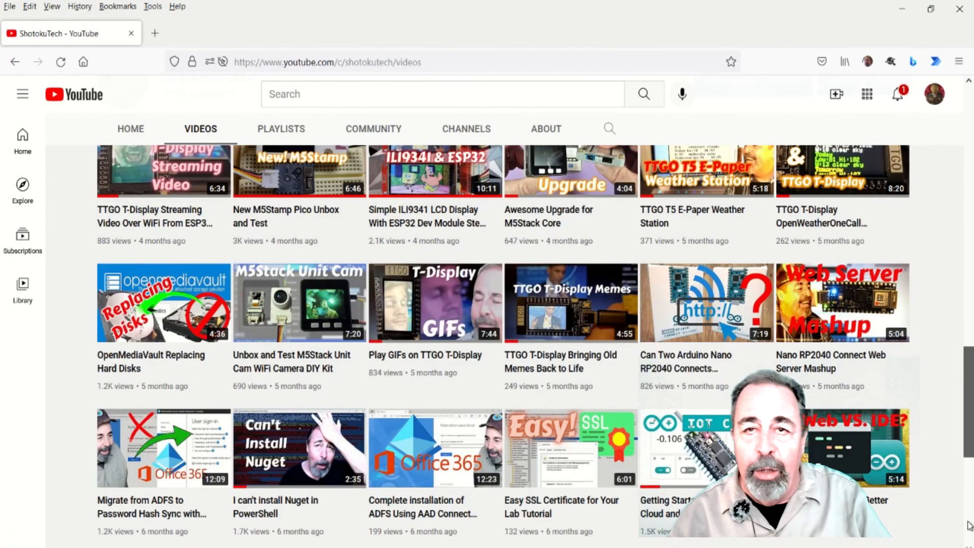
{"action": "scroll", "scroll_direction": "down", "scroll_amount": 3}
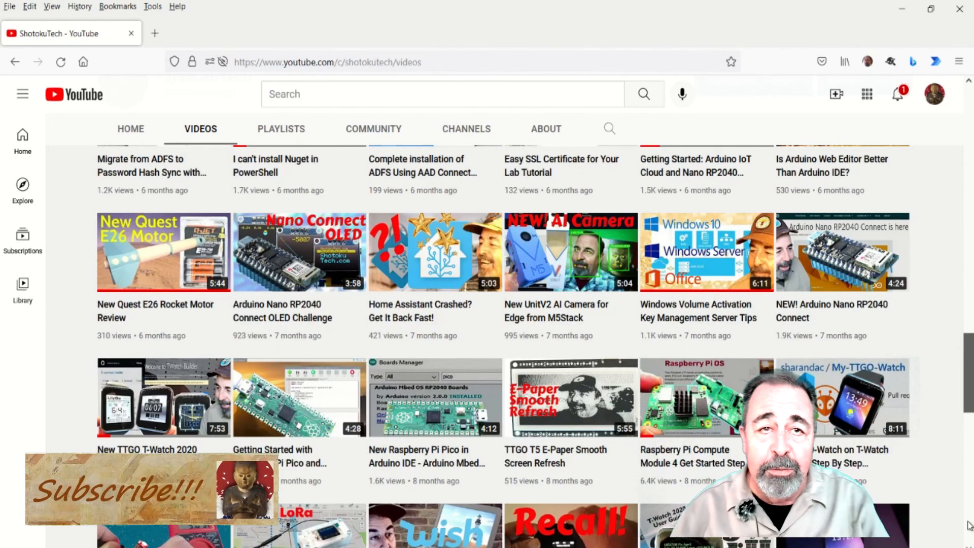
{"action": "scroll", "scroll_direction": "down", "scroll_amount": 3}
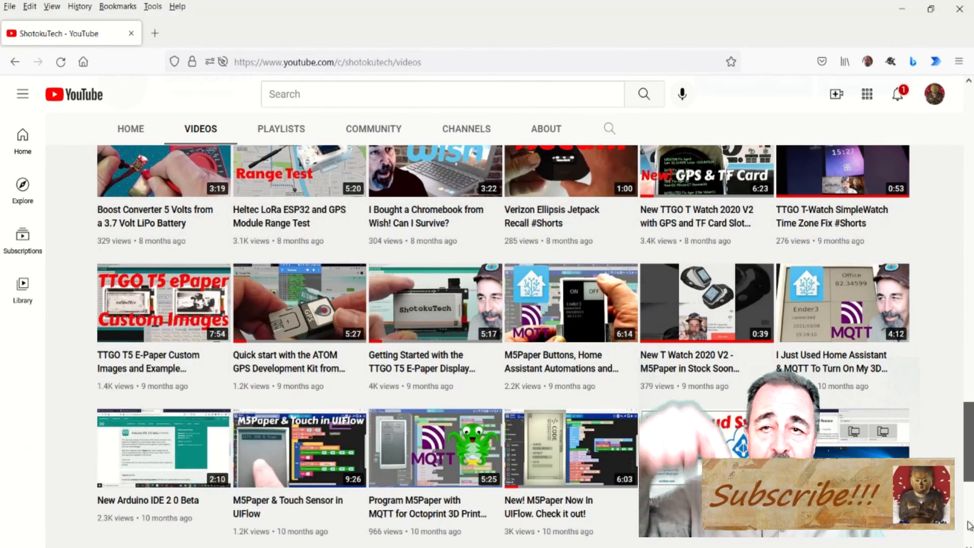
{"action": "scroll", "scroll_direction": "down", "scroll_amount": 3}
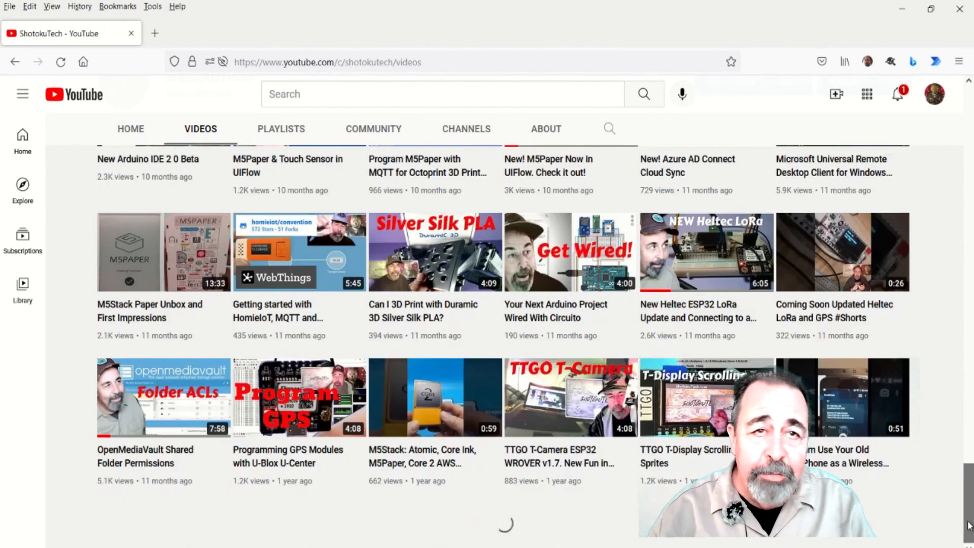
{"action": "scroll", "scroll_direction": "down", "scroll_amount": 3}
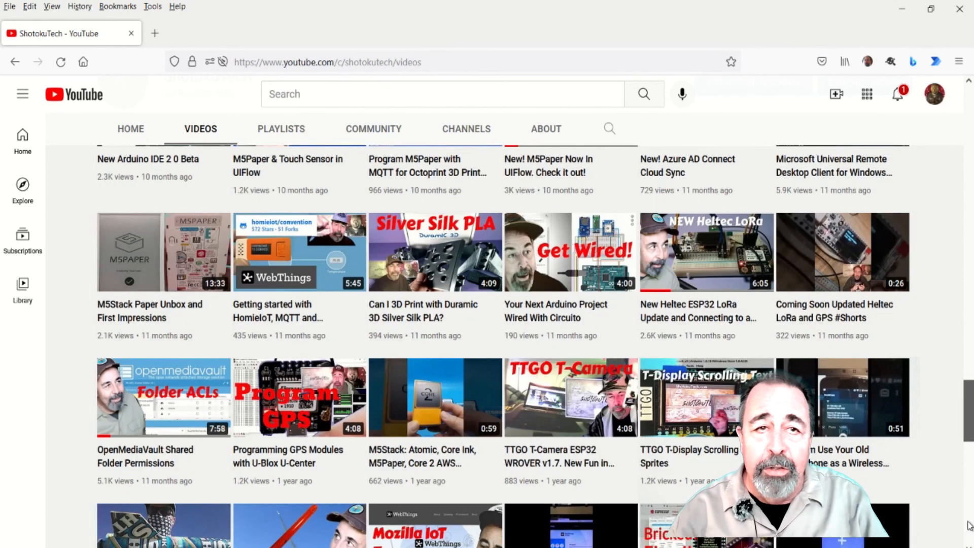